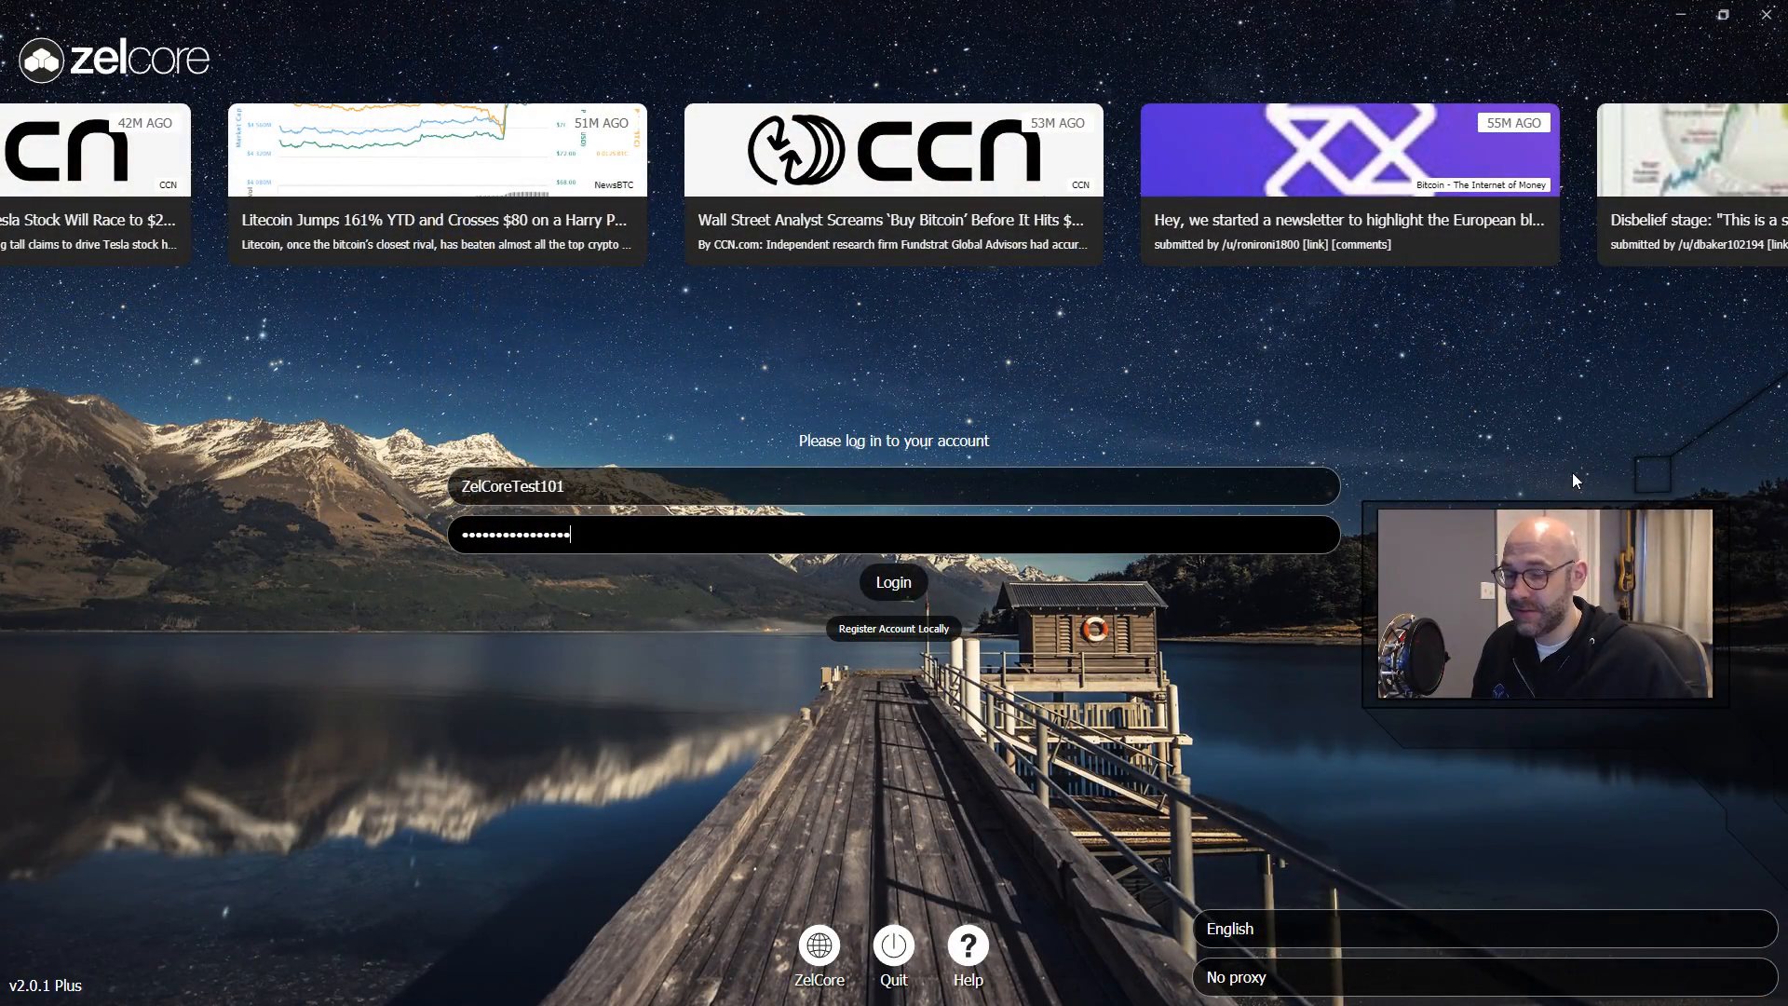
Submit the login, enter the d2FA PIN and confirm it to reach Wallet 1's portfolio.
{"action": "left_click", "coordinate": [892, 581]}
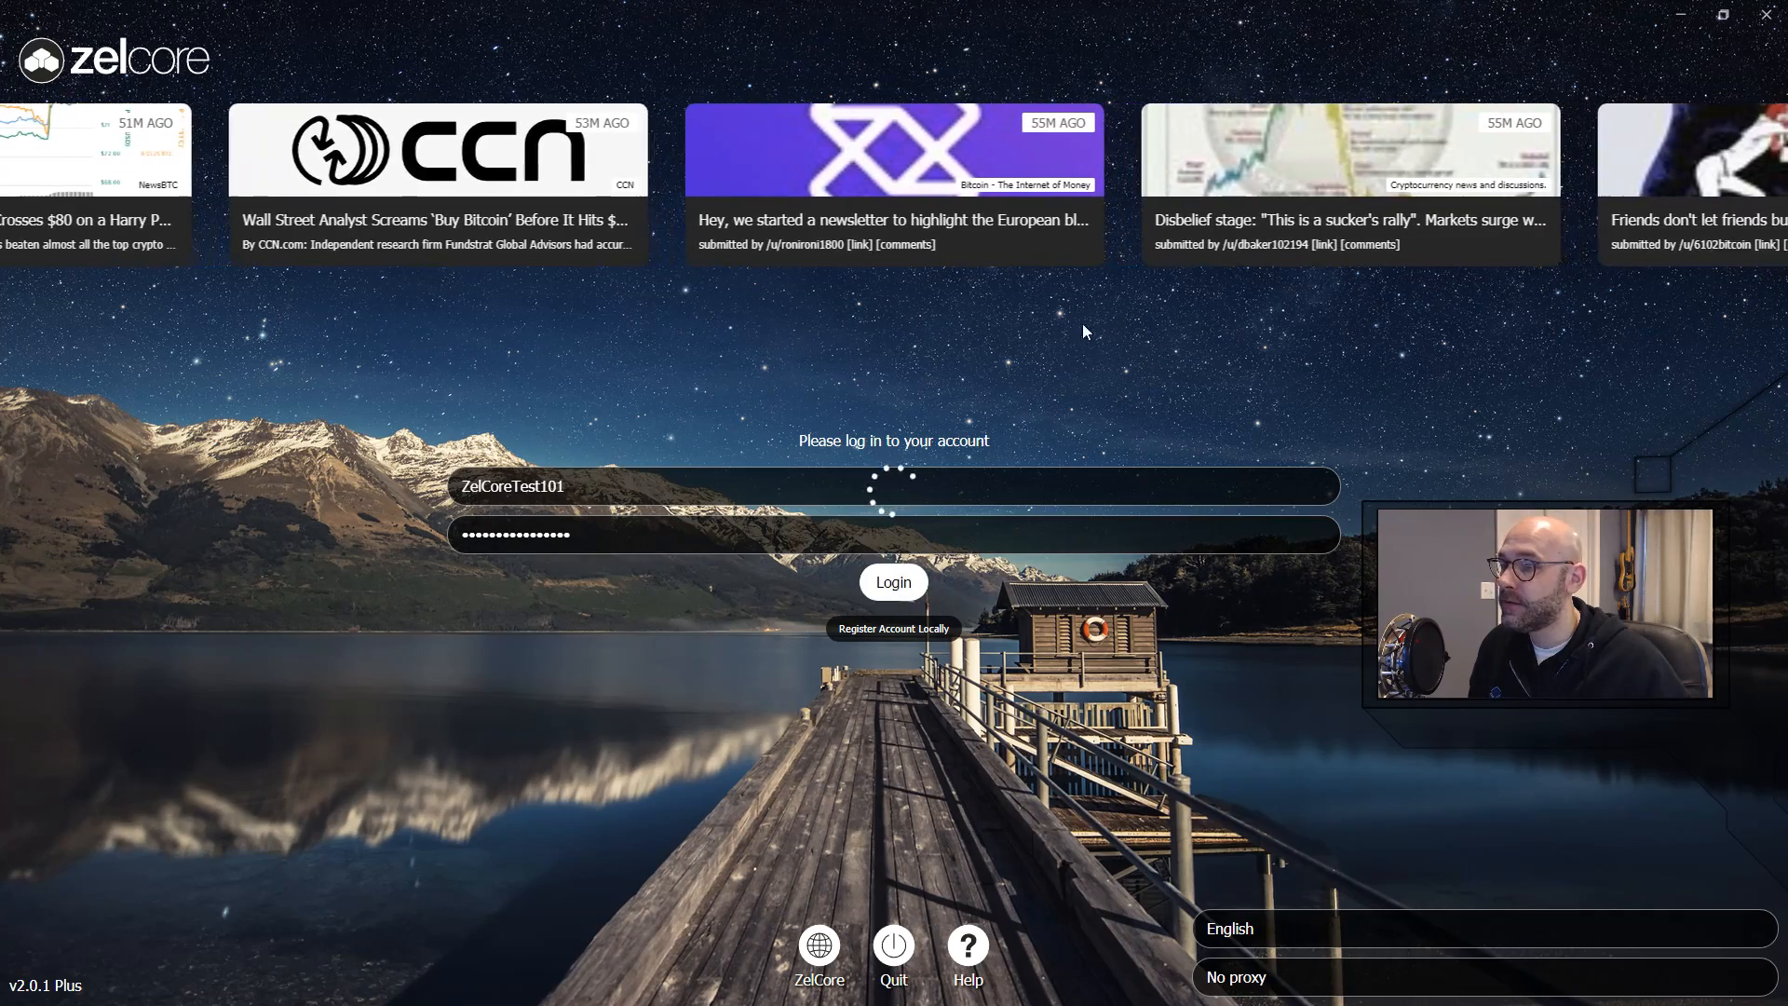
{"action": "left_click", "coordinate": [892, 581]}
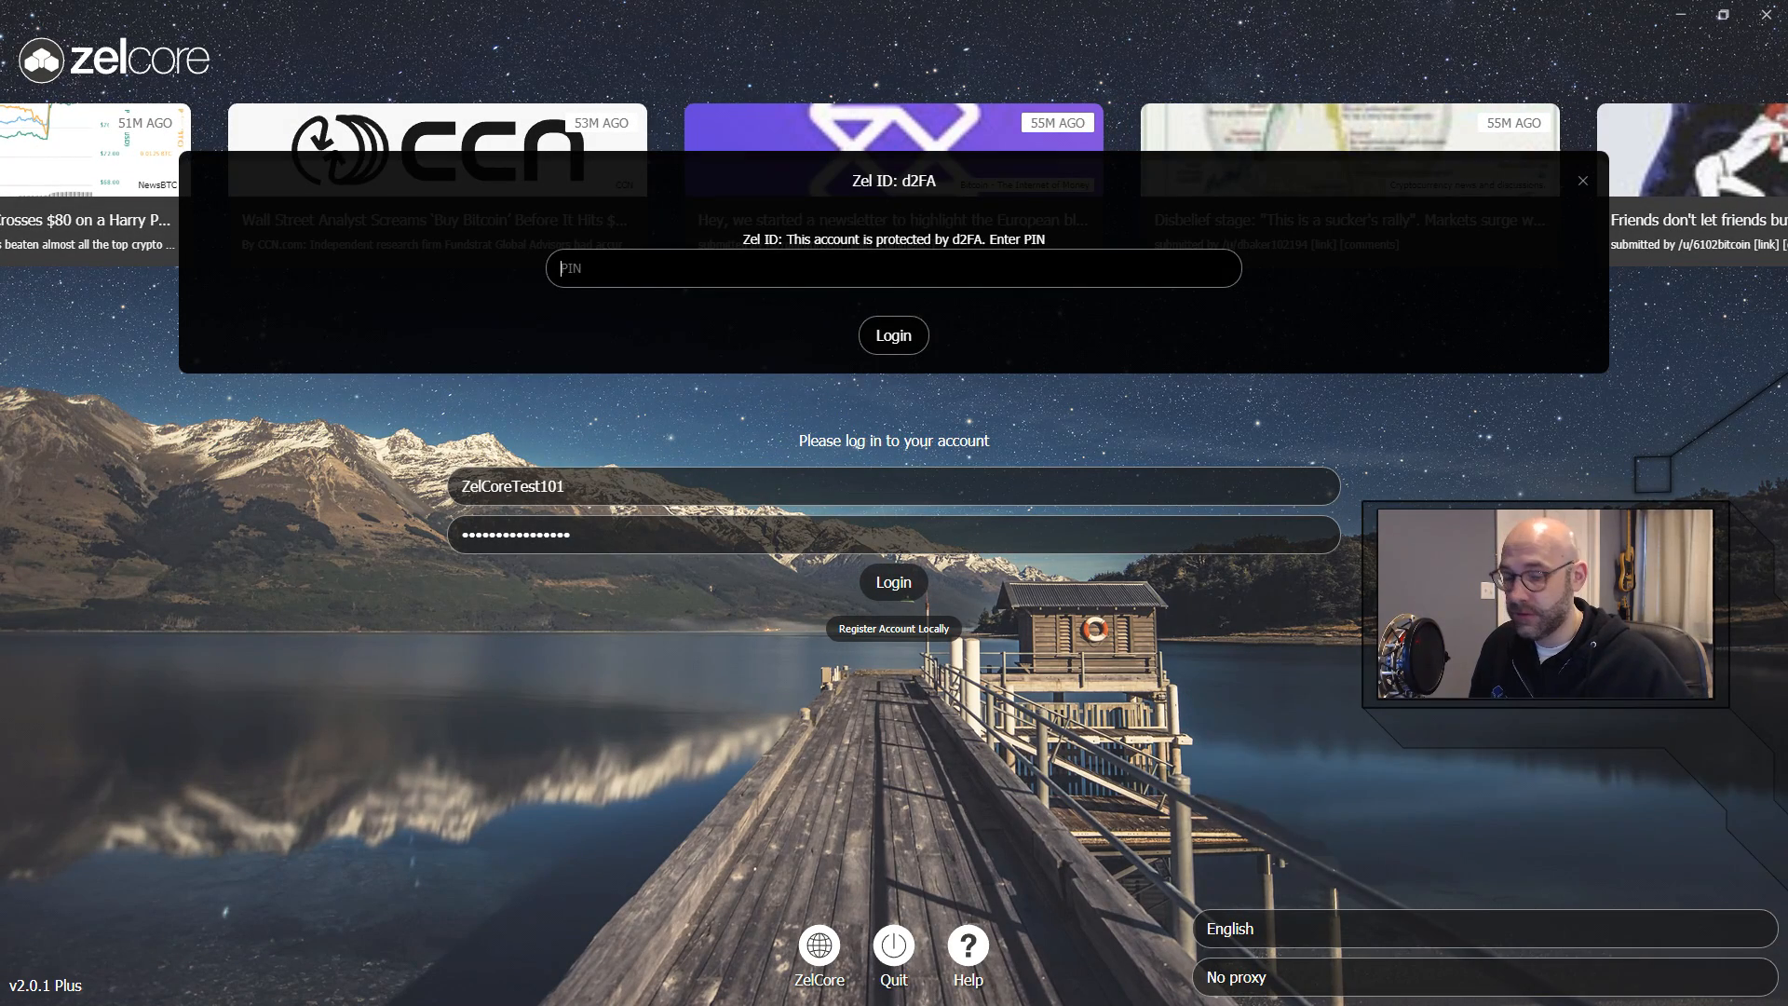
{"action": "left_click", "coordinate": [892, 333]}
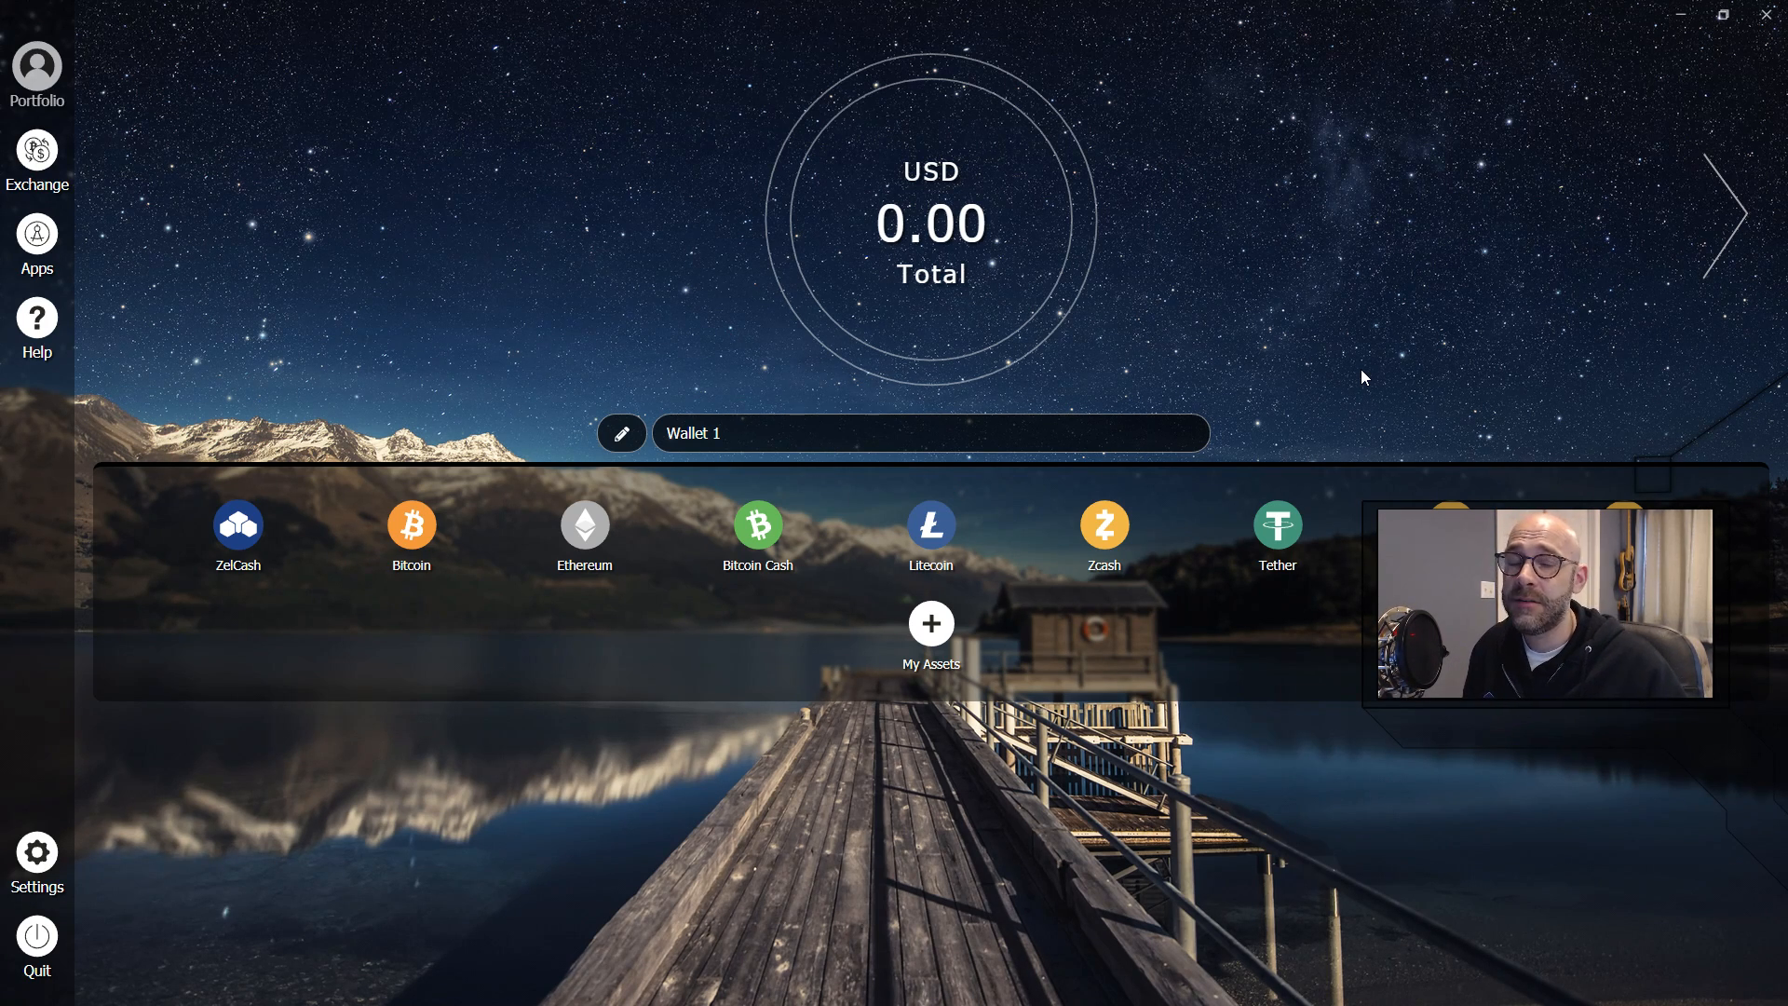
{"action": "mouse_move", "coordinate": [845, 331]}
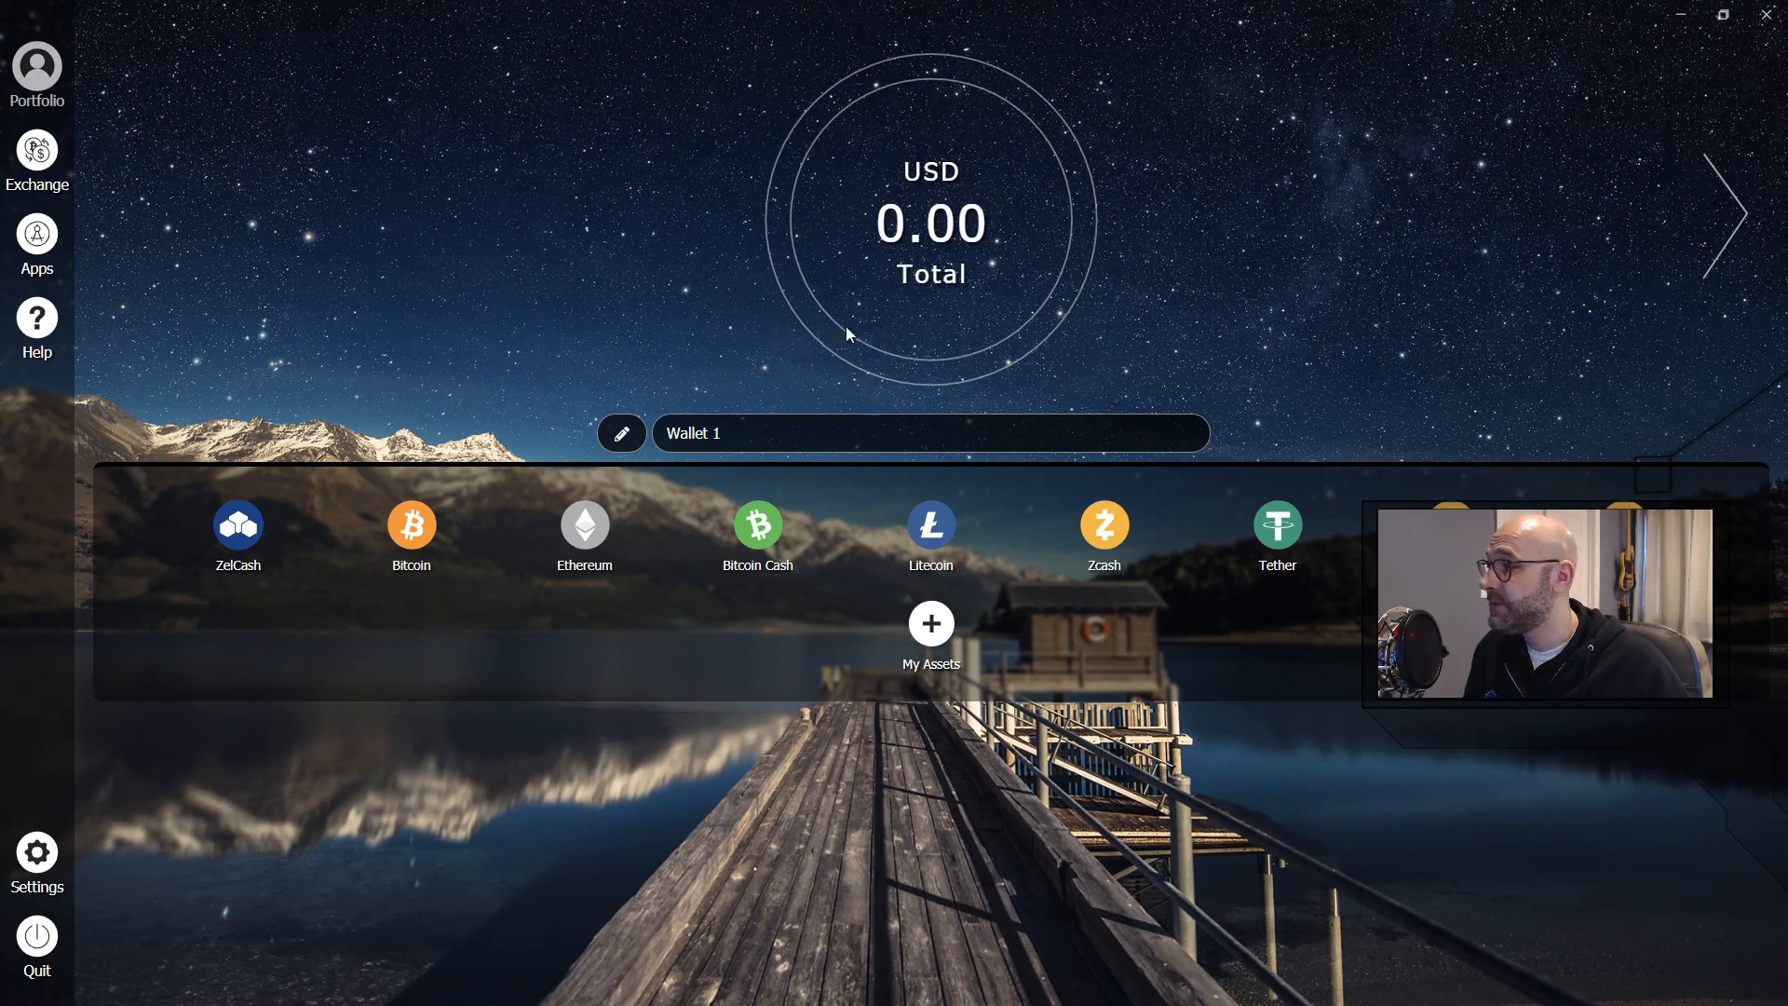
From the Apps hub, show the ZelCore+ subscription page with expiry date and pricing plans.
{"action": "left_click", "coordinate": [37, 240]}
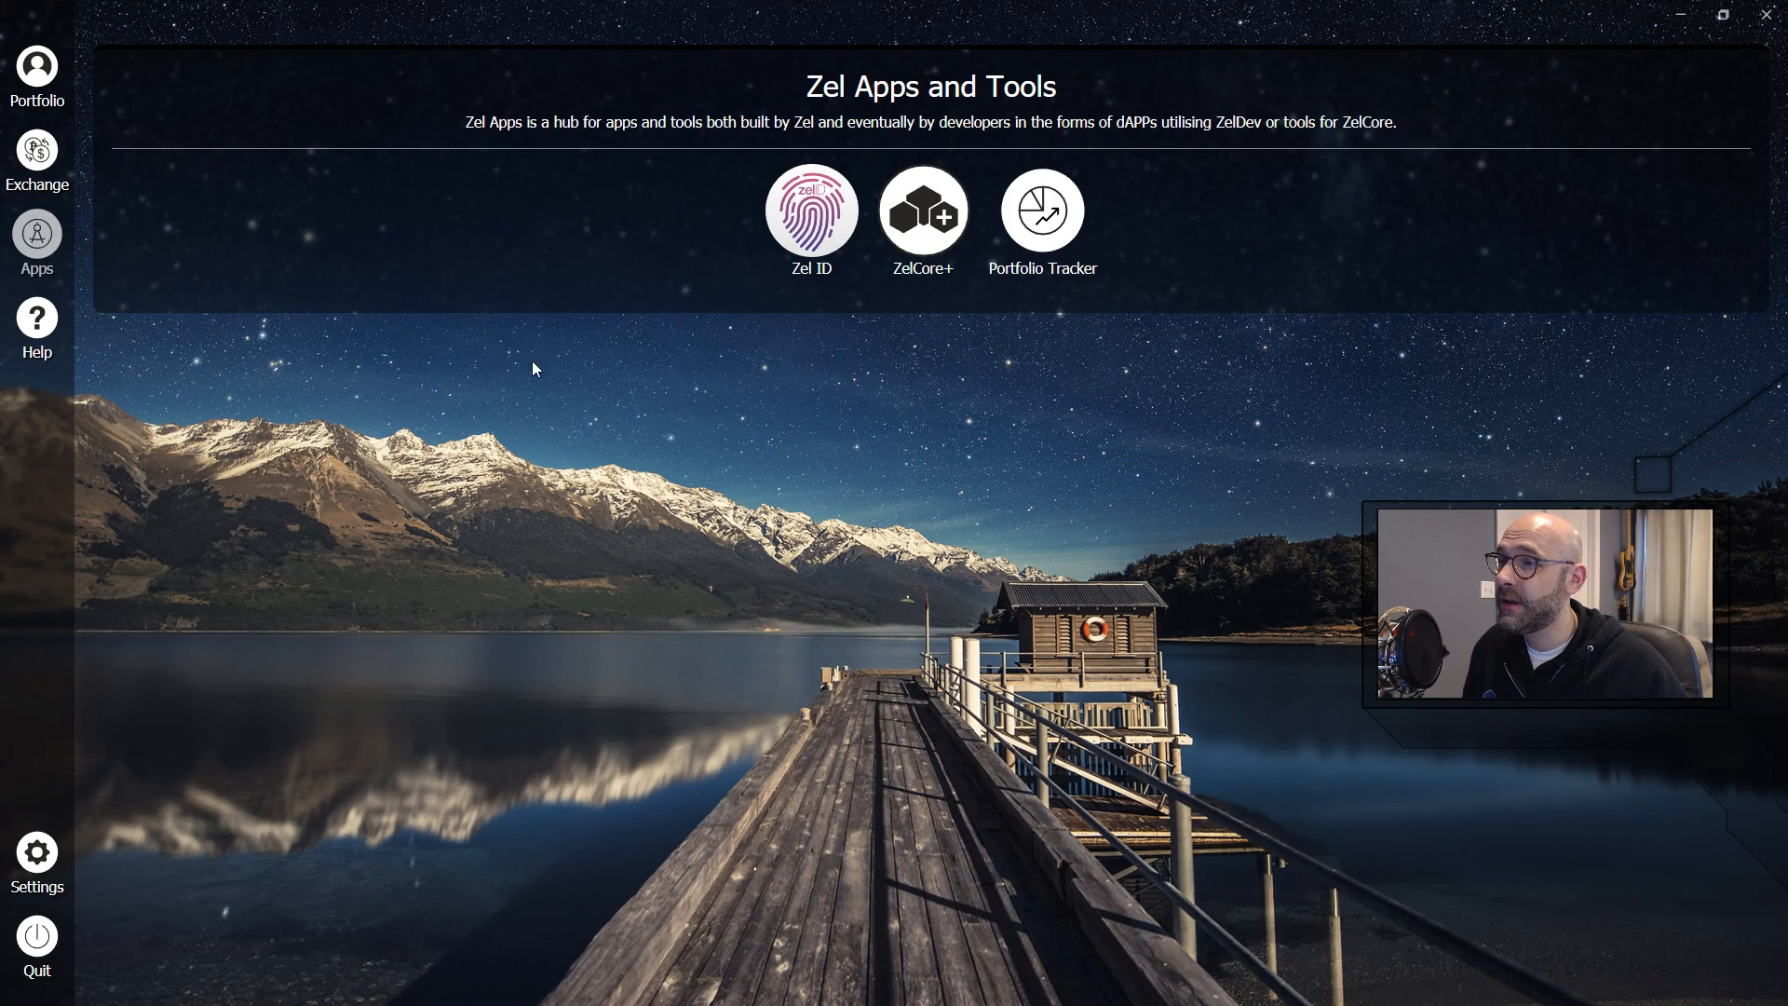
{"action": "left_click", "coordinate": [924, 210]}
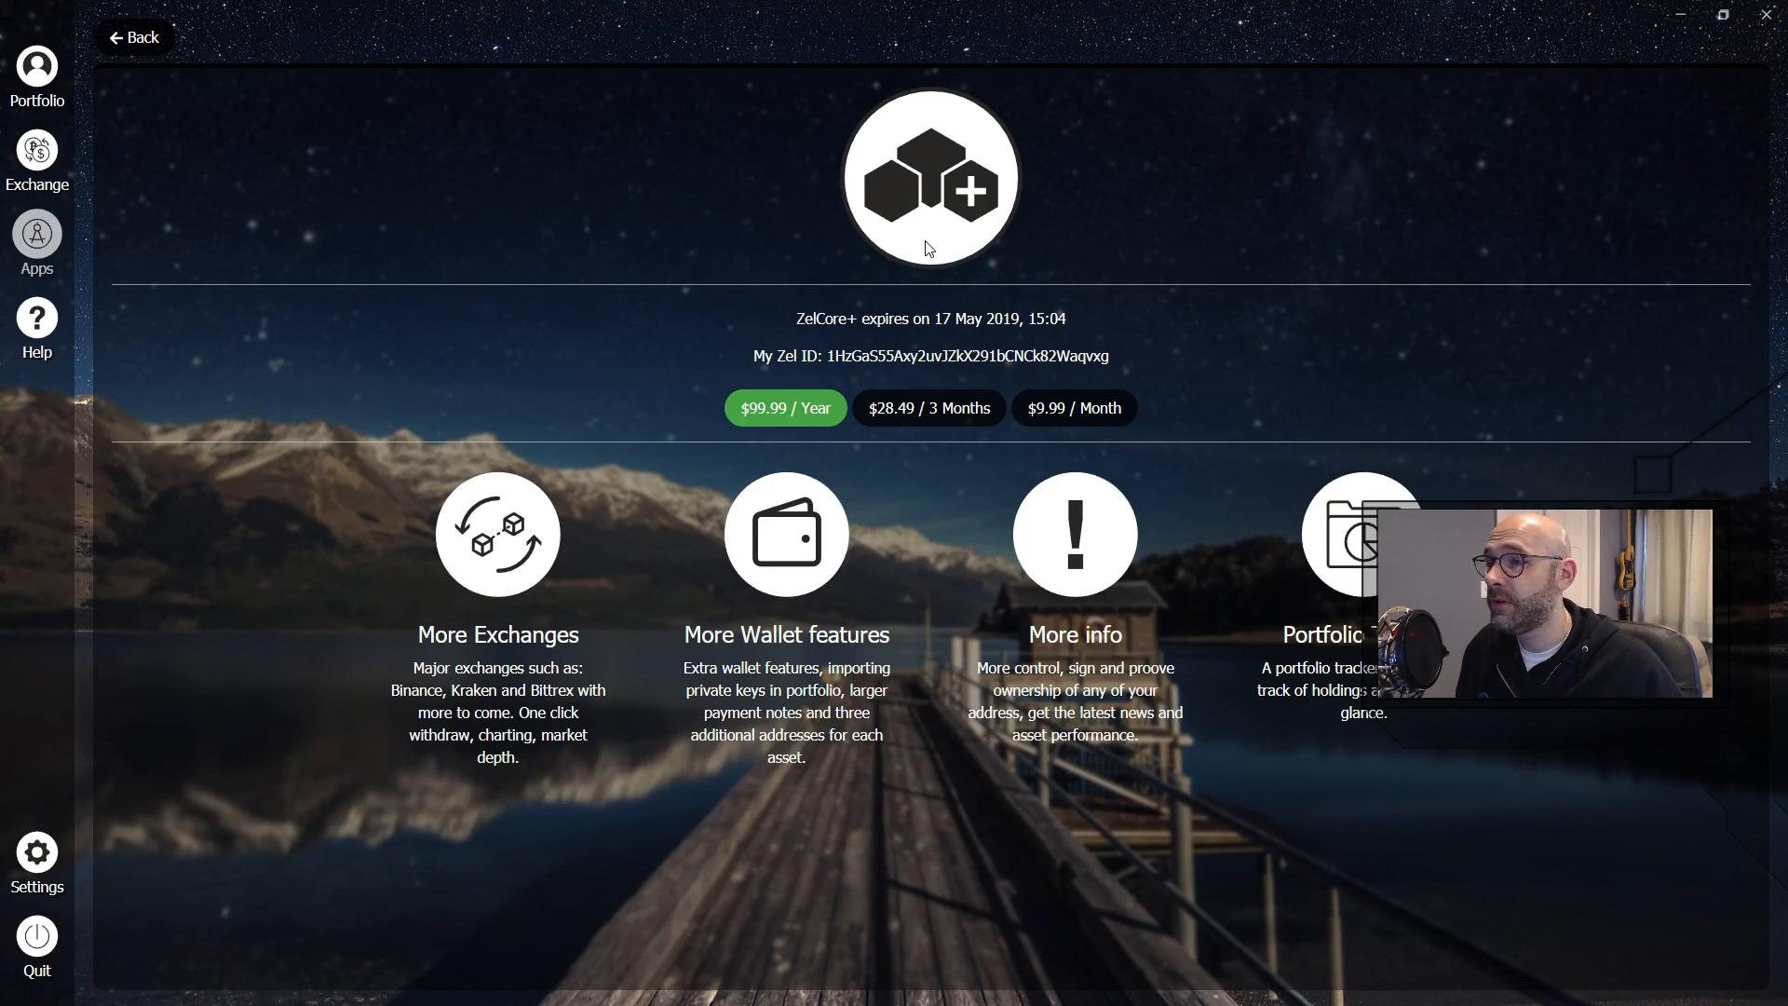
{"action": "mouse_move", "coordinate": [1092, 316]}
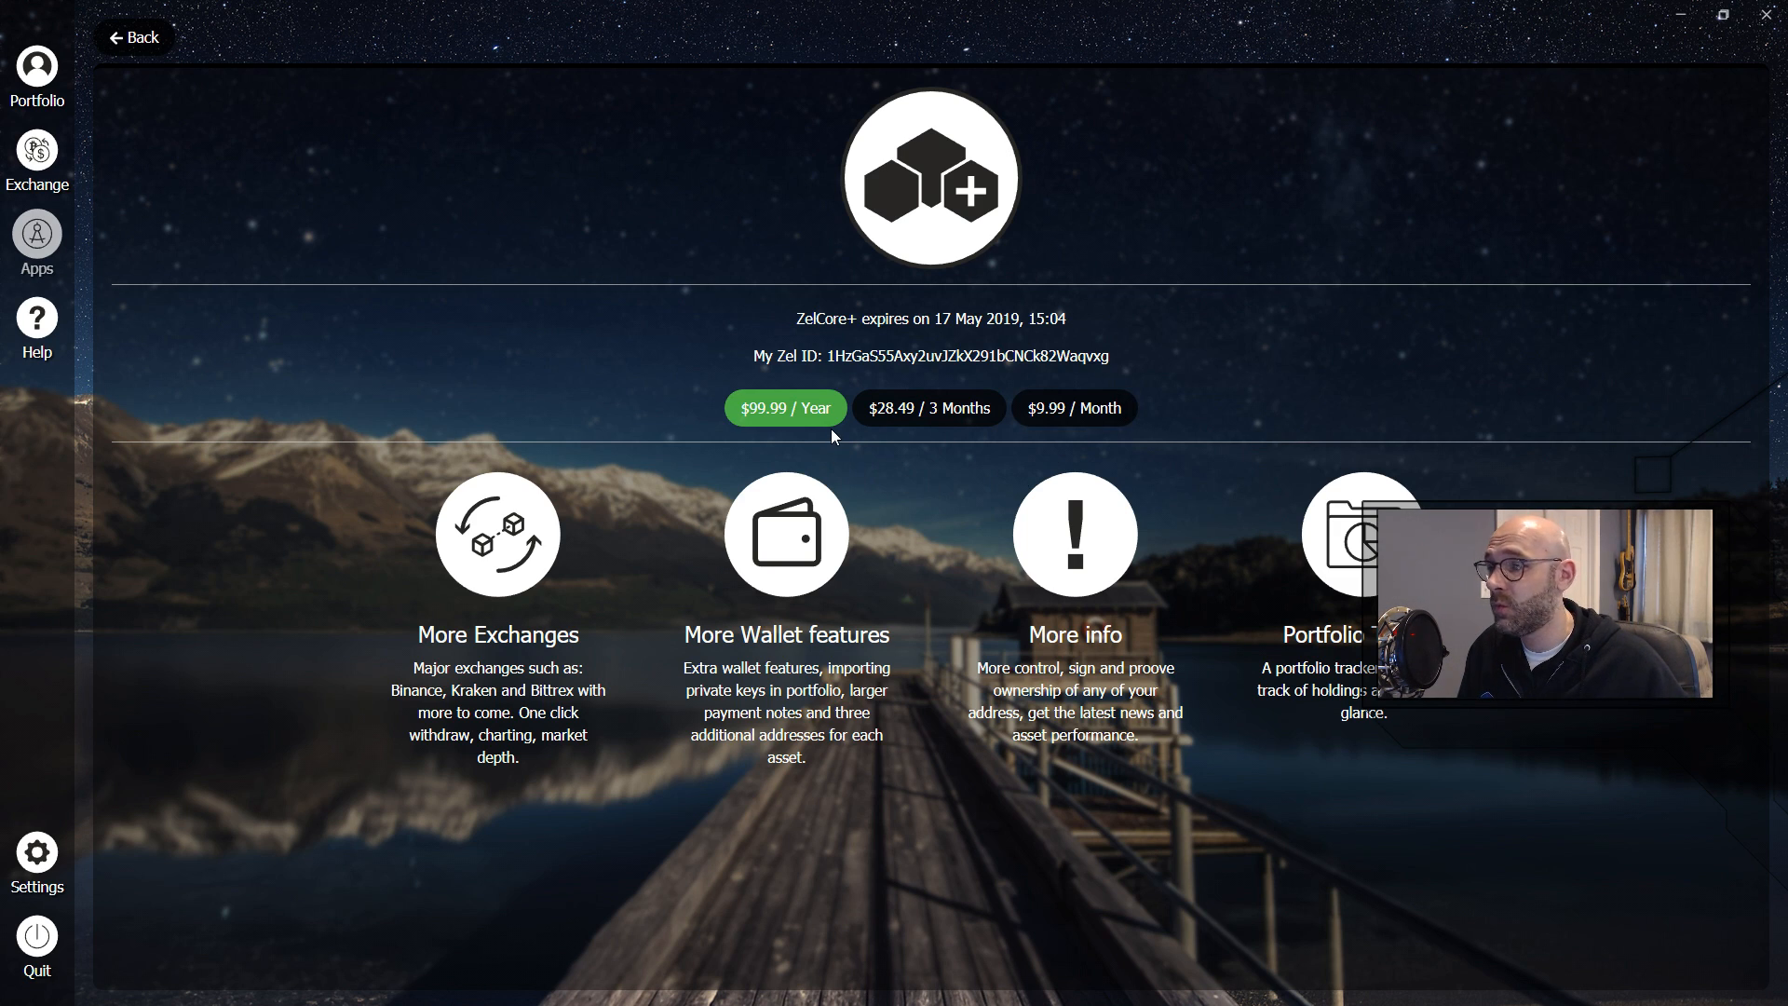
{"action": "mouse_move", "coordinate": [1094, 457]}
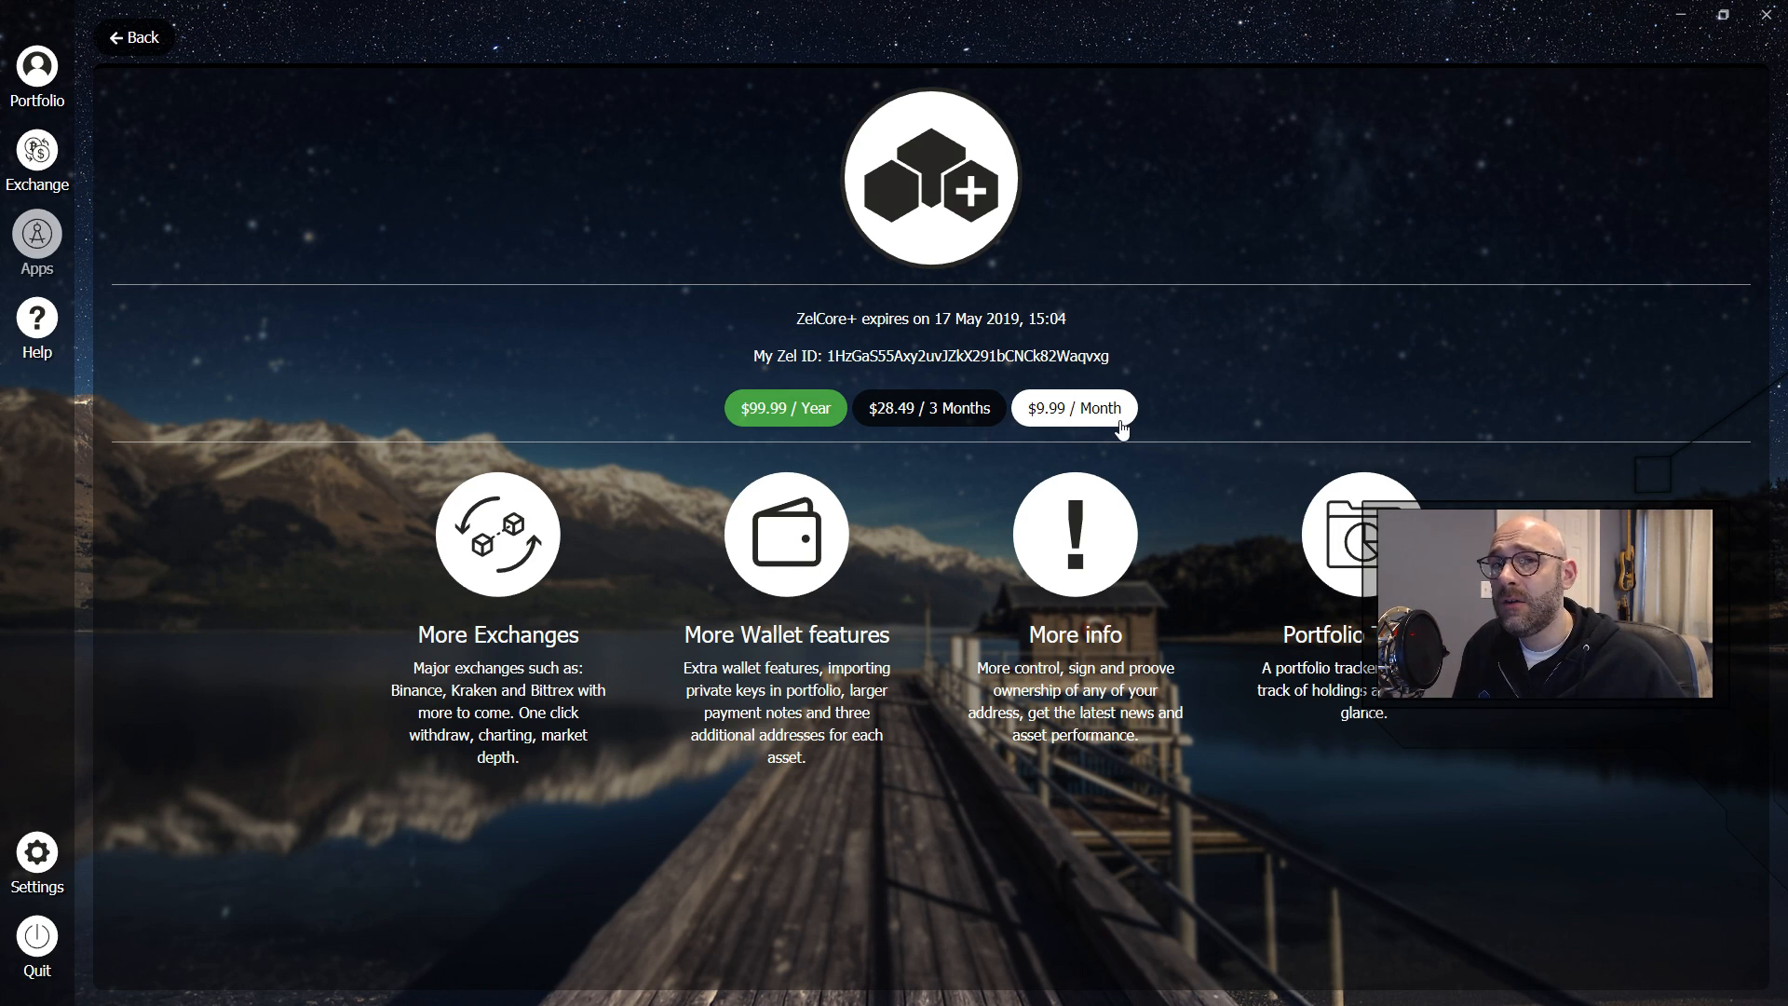
{"action": "mouse_move", "coordinate": [1315, 380]}
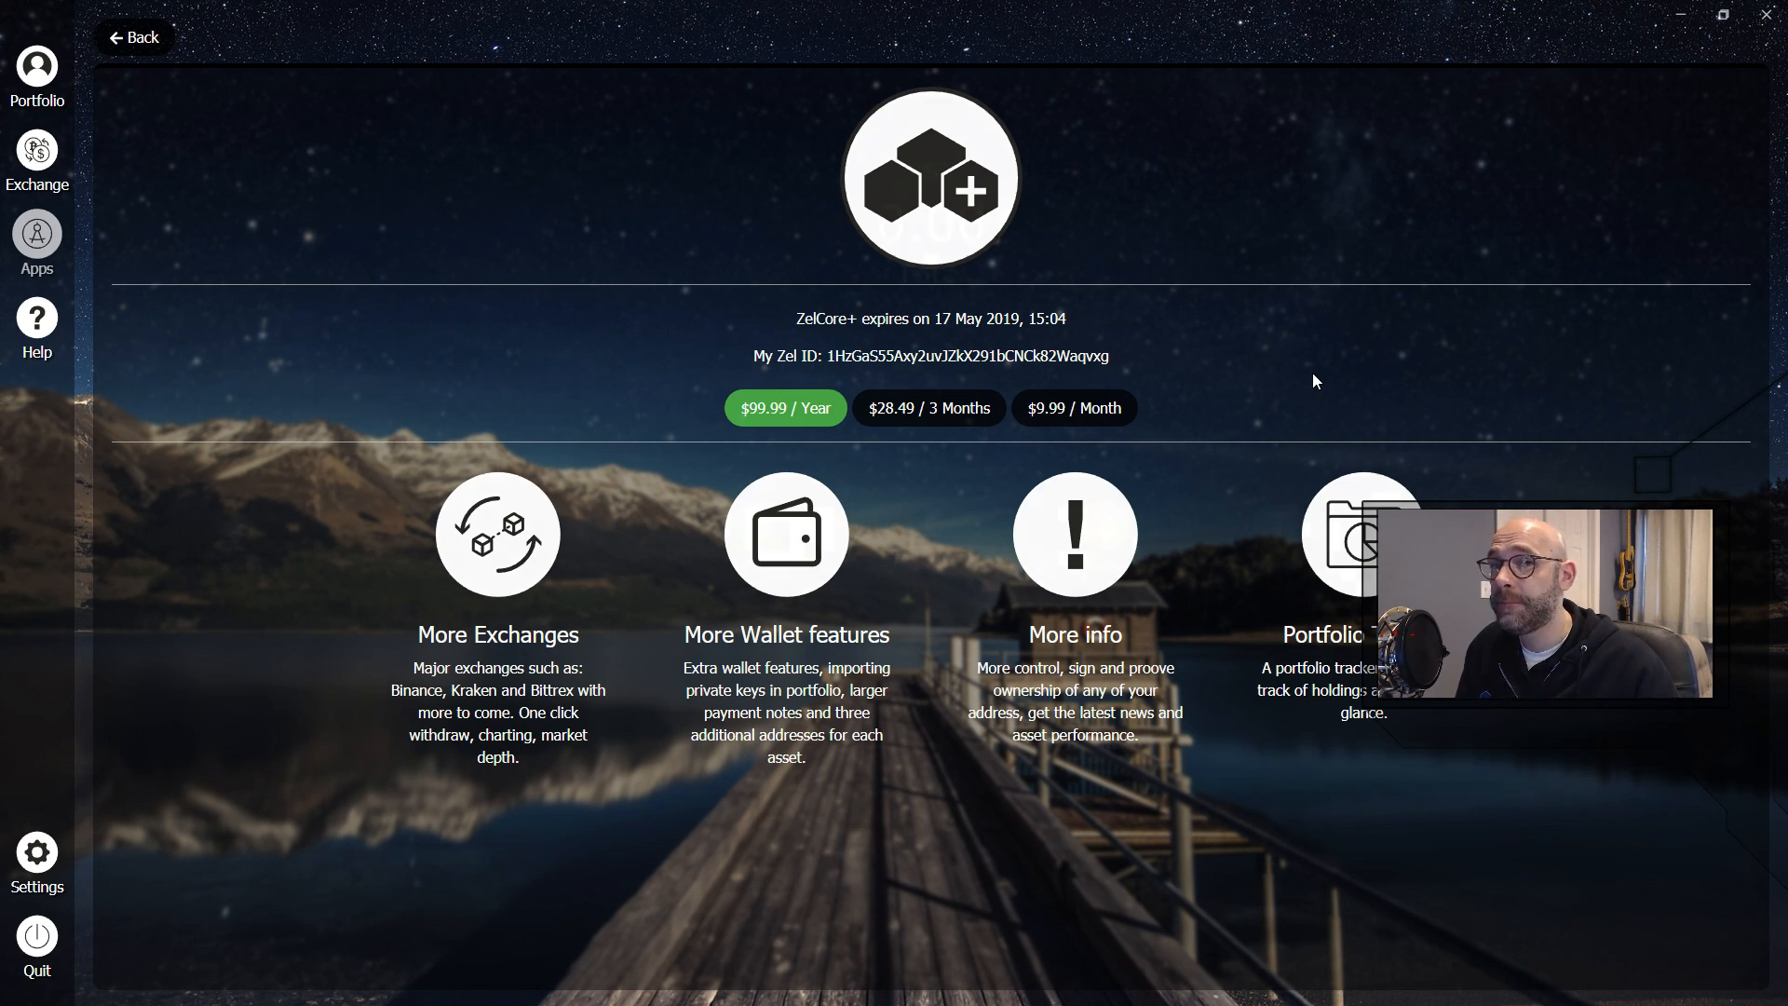
{"action": "left_click", "coordinate": [134, 37]}
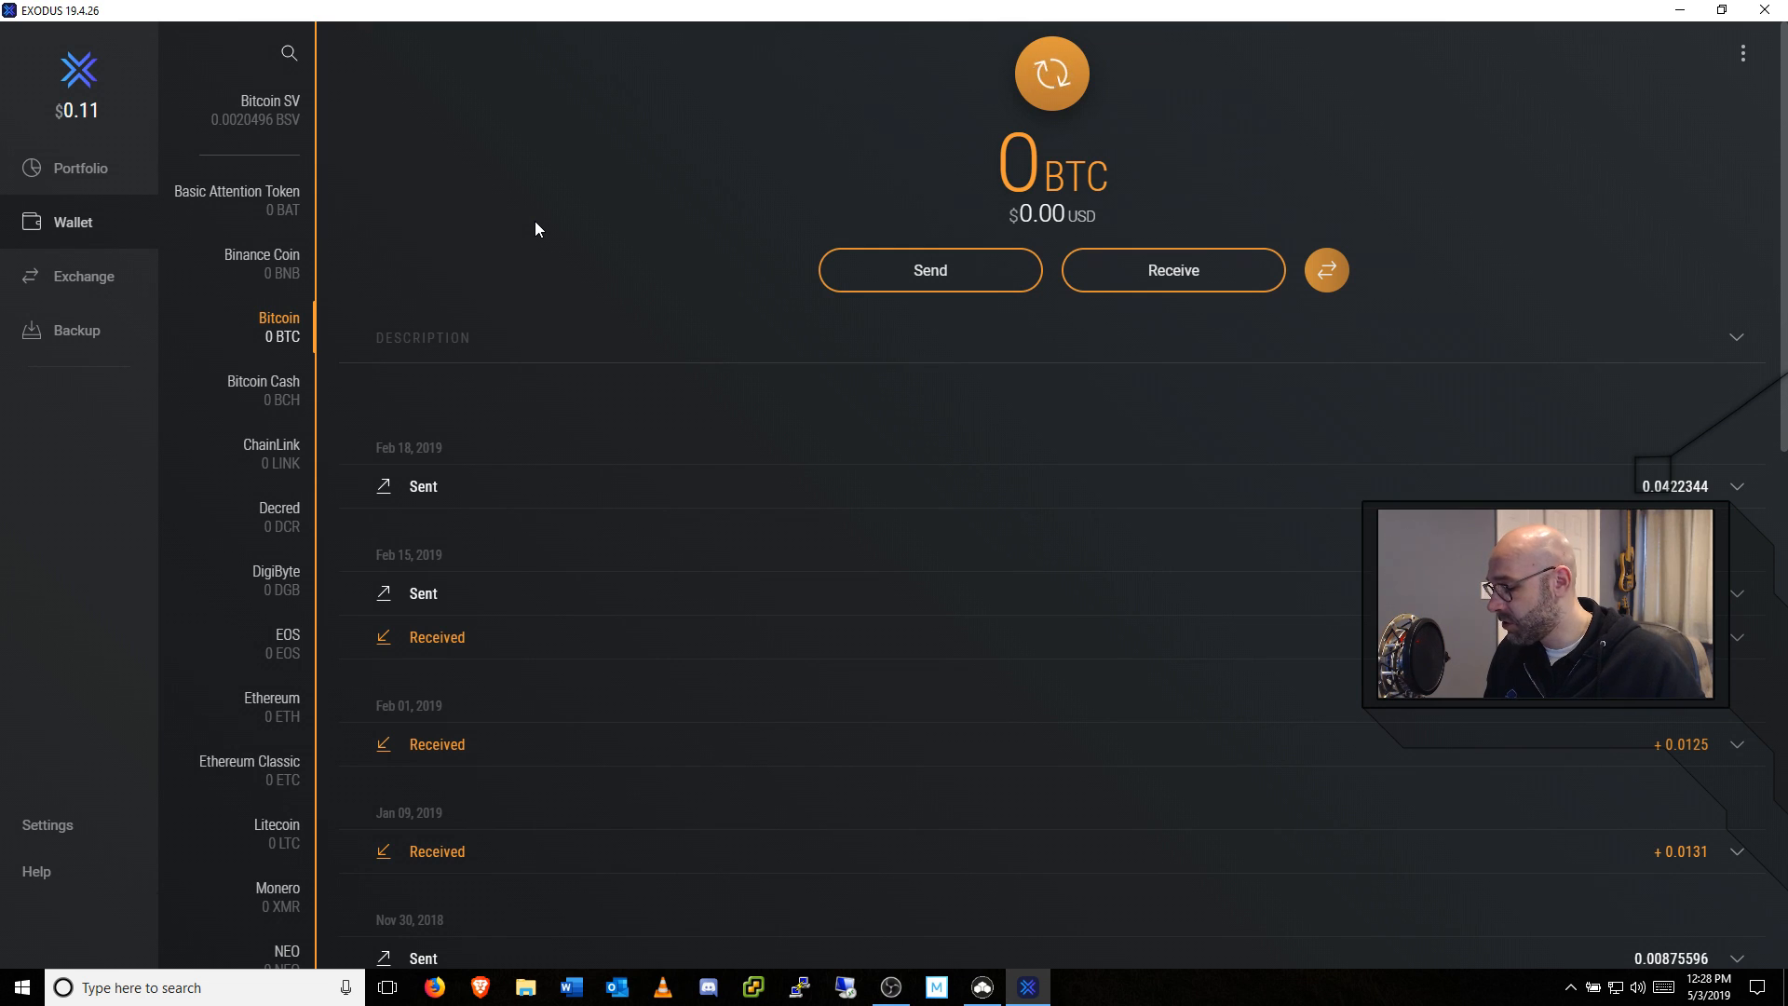
Reveal Exodus's developer menu and request to view the Bitcoin private keys.
{"action": "key", "text": "ctrl+shift+d"}
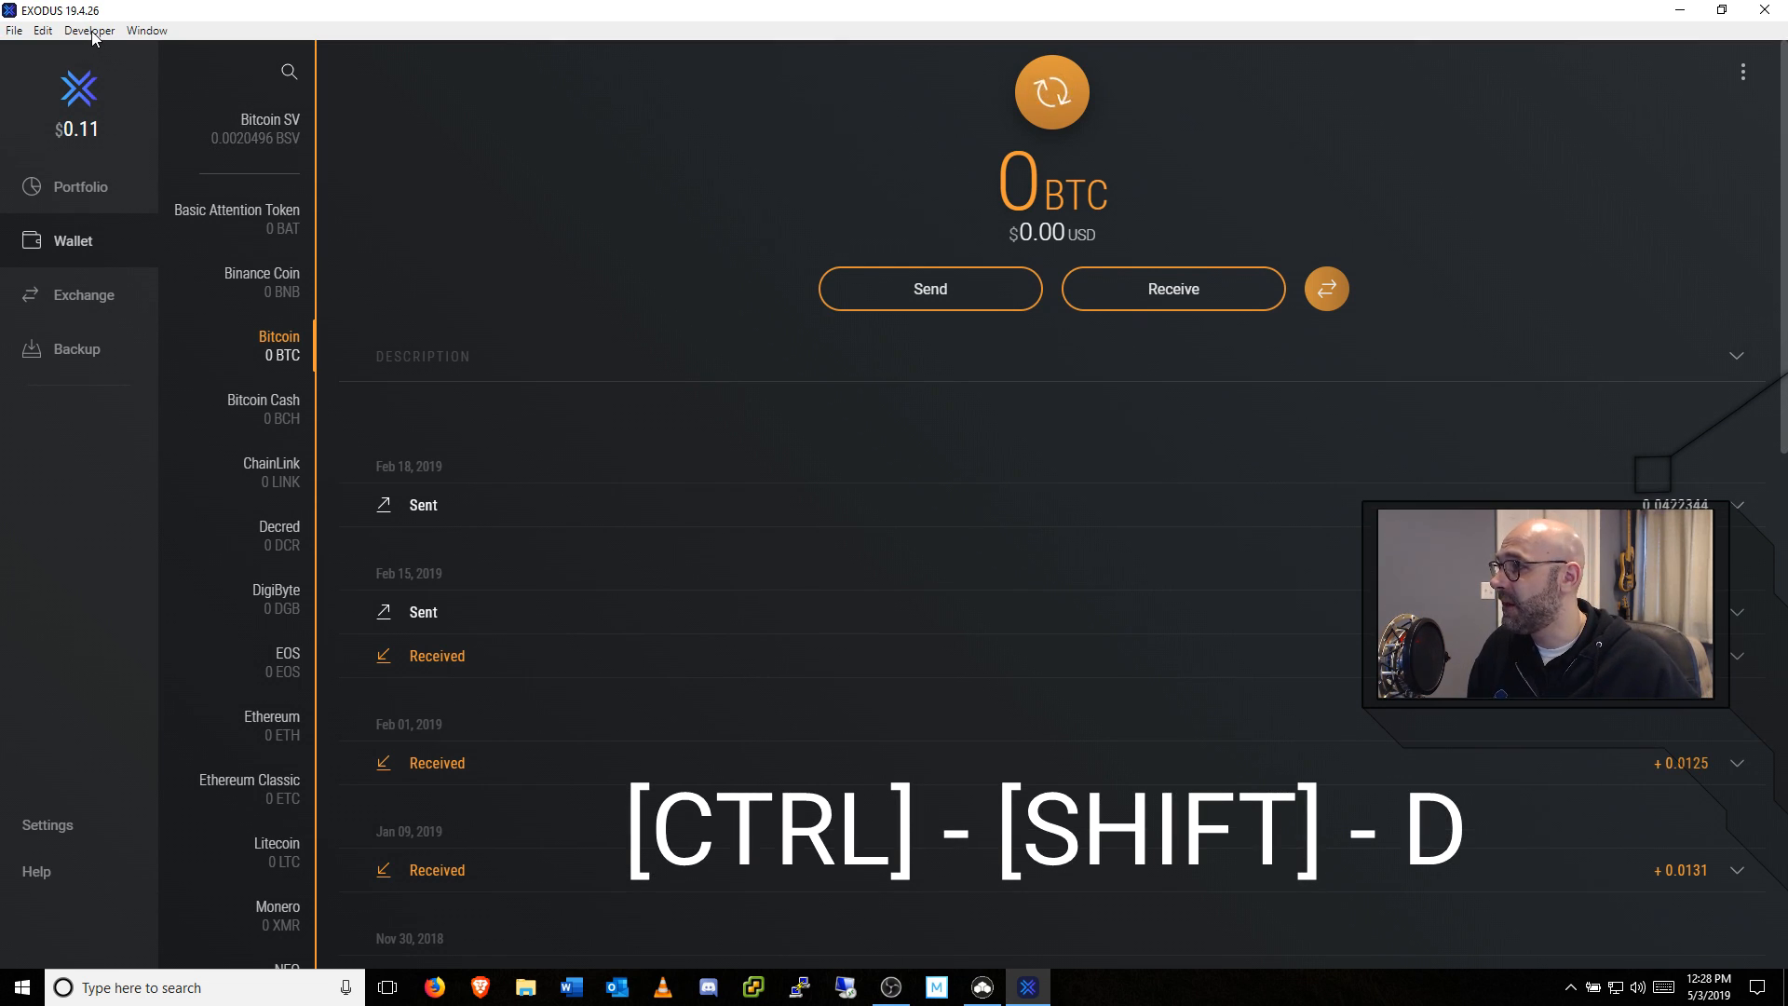
{"action": "left_click", "coordinate": [87, 30]}
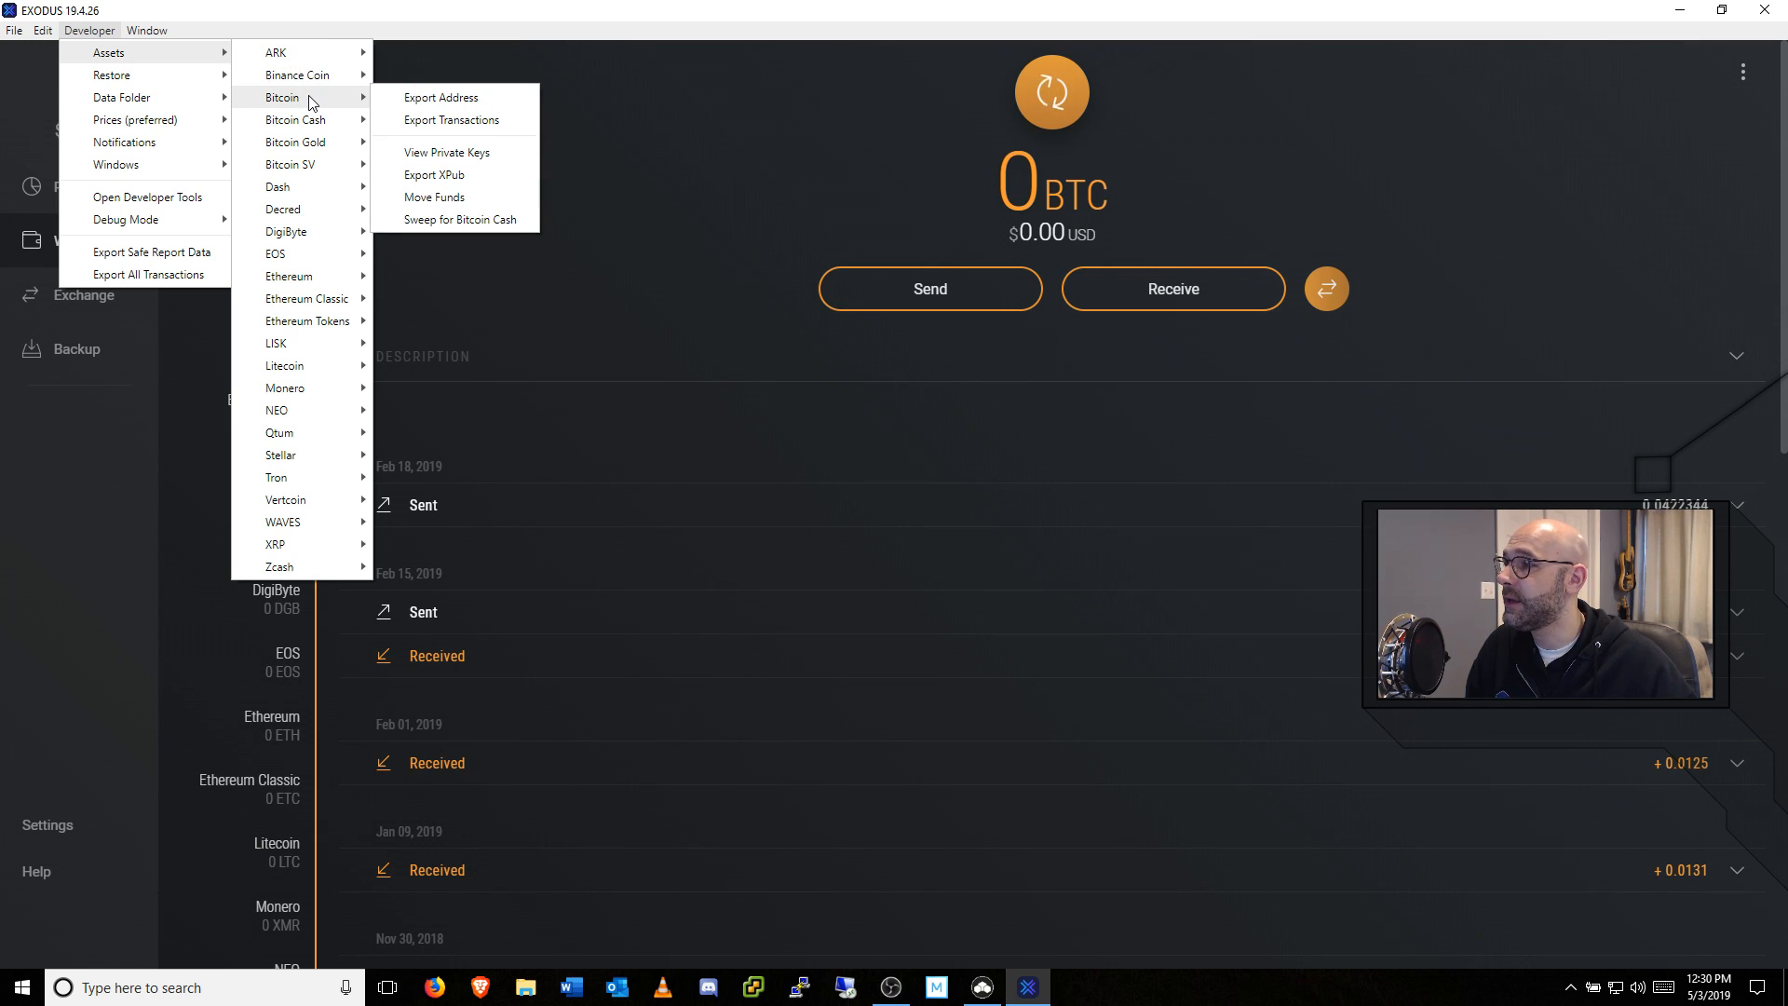
{"action": "mouse_move", "coordinate": [500, 157]}
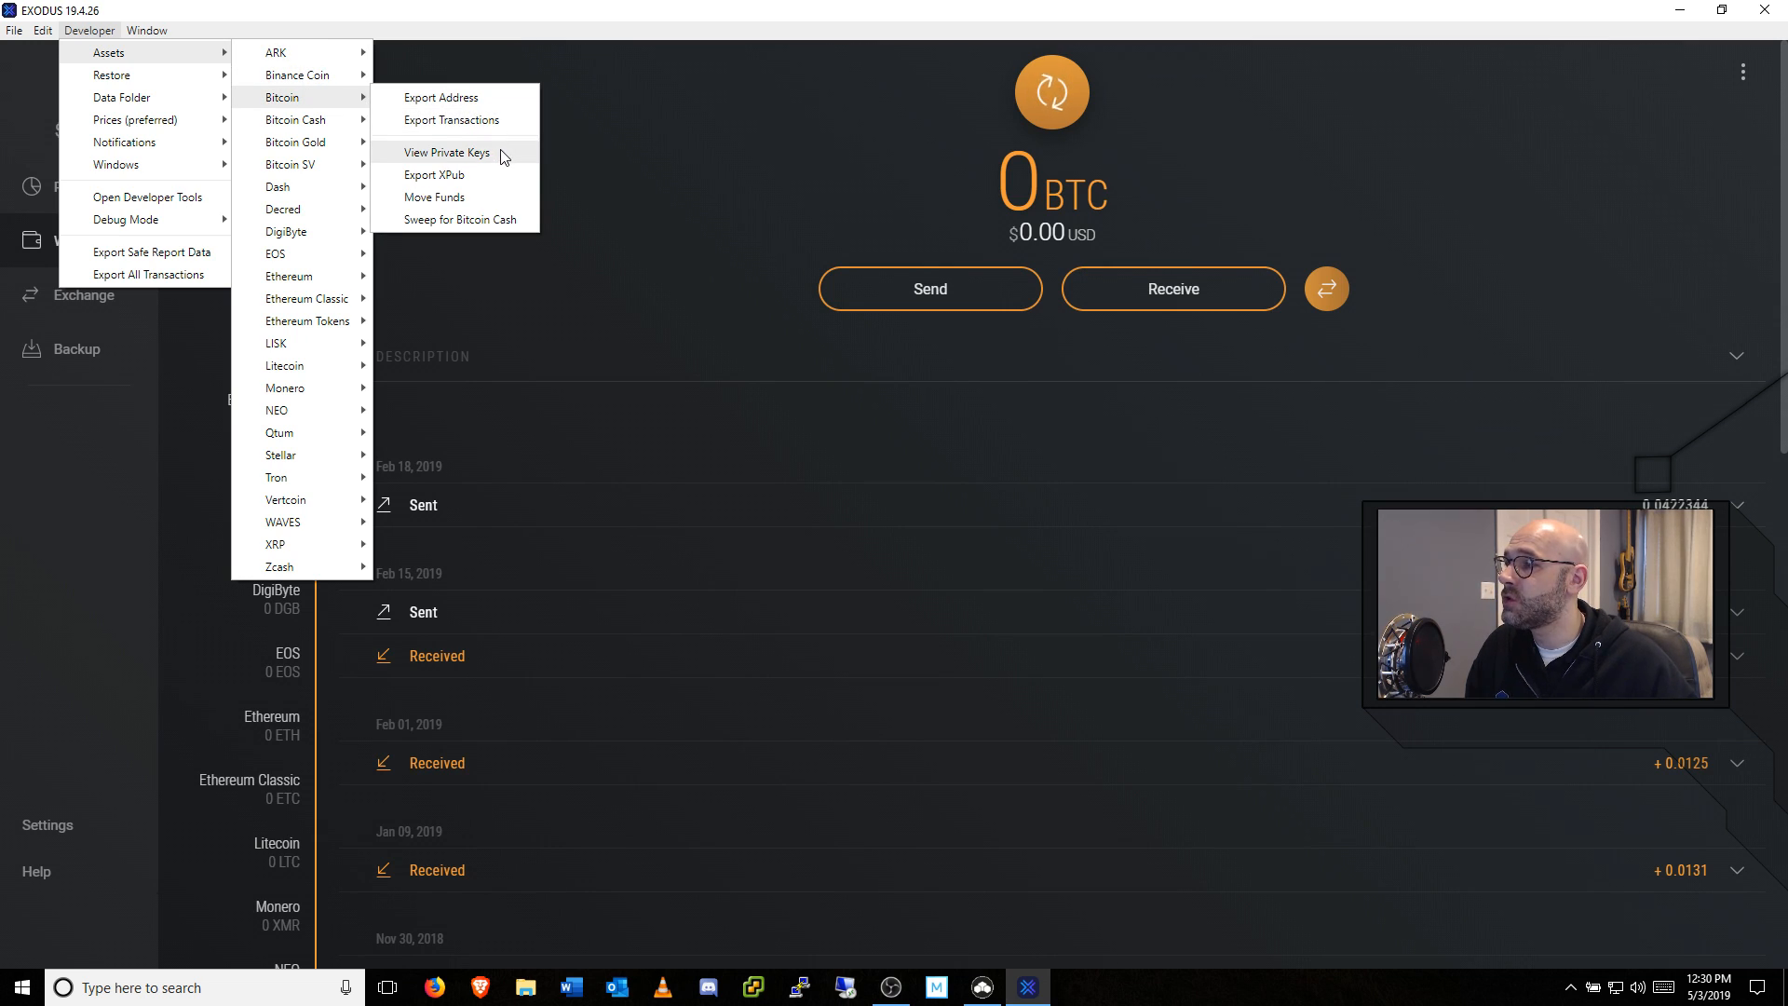
{"action": "left_click", "coordinate": [446, 153]}
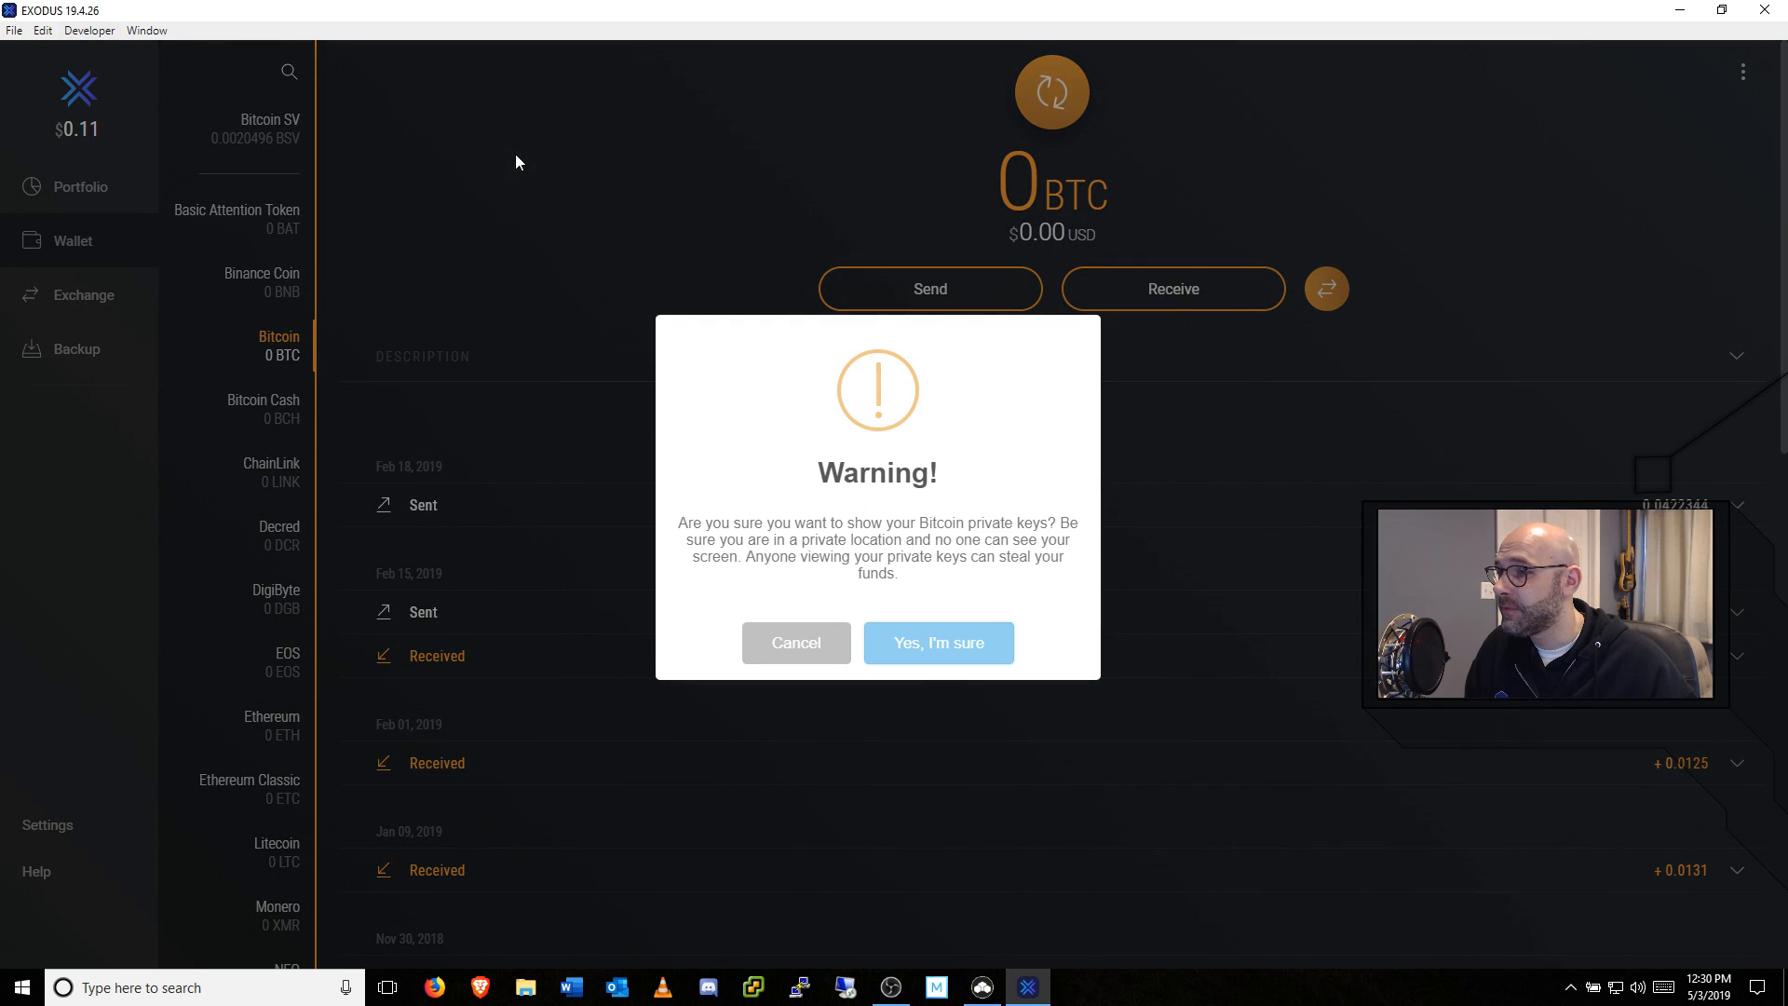
{"action": "mouse_move", "coordinate": [1020, 438]}
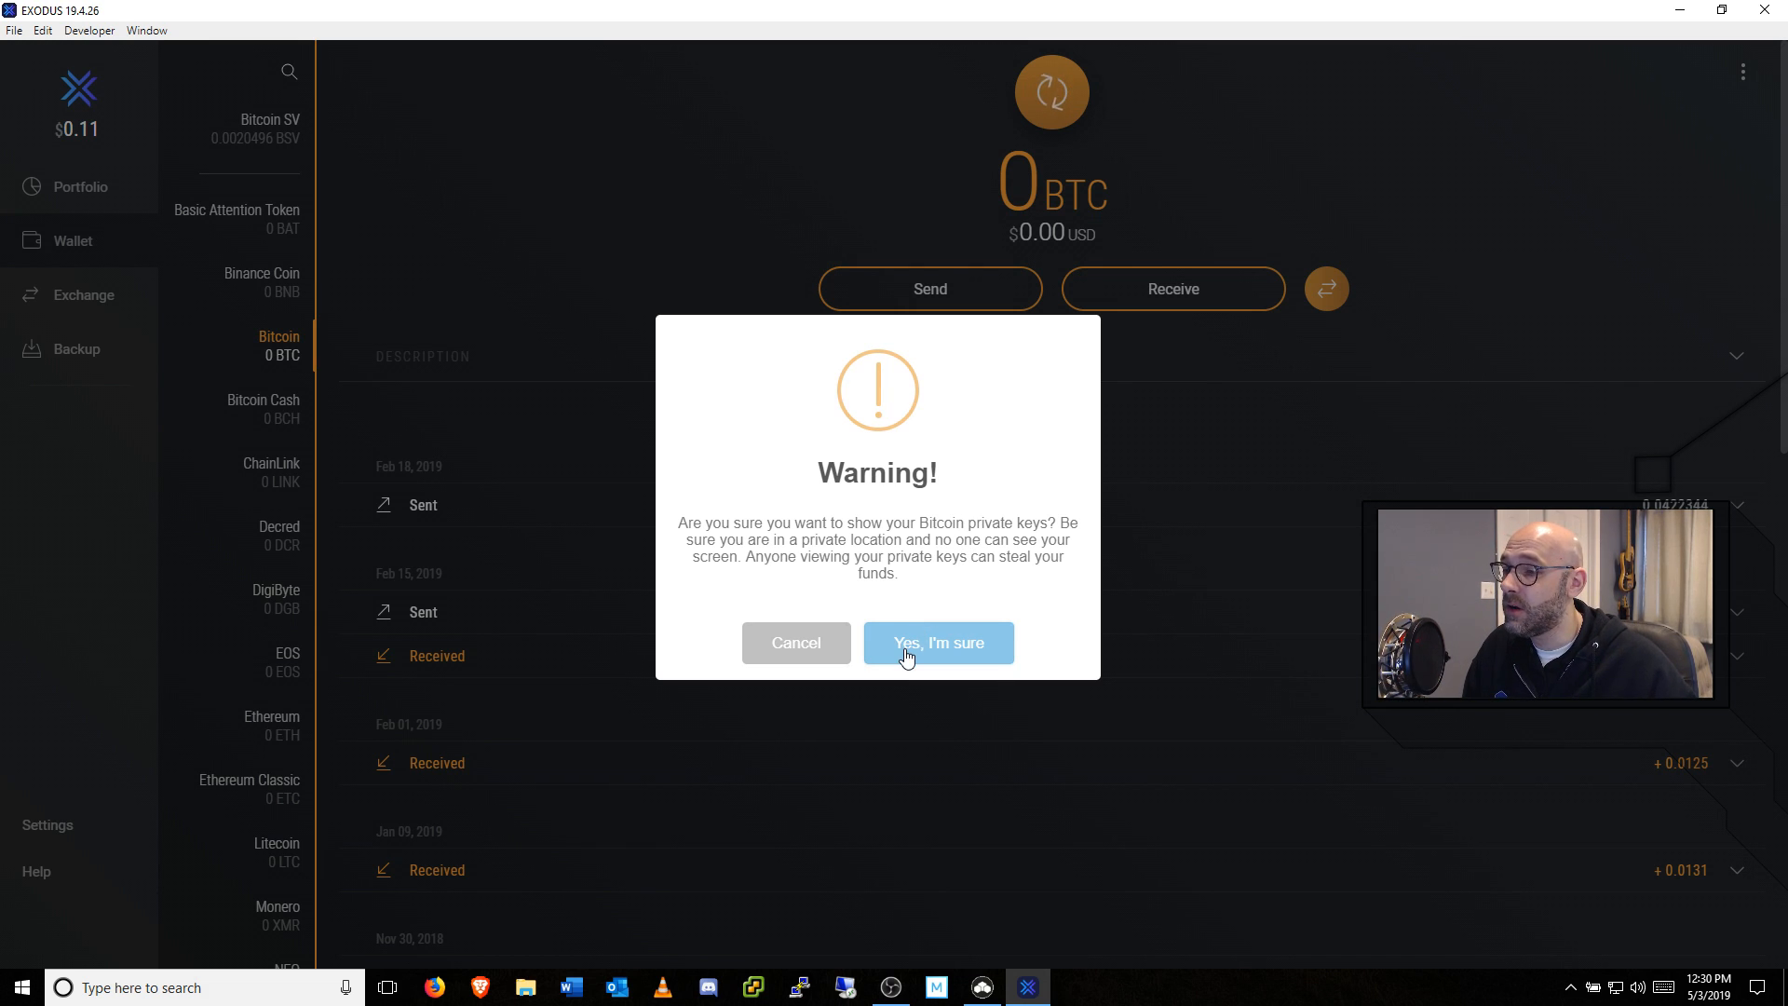
Confirm revealing the Bitcoin private keys, use the Edit menu, then close the keys window.
{"action": "left_click", "coordinate": [937, 643]}
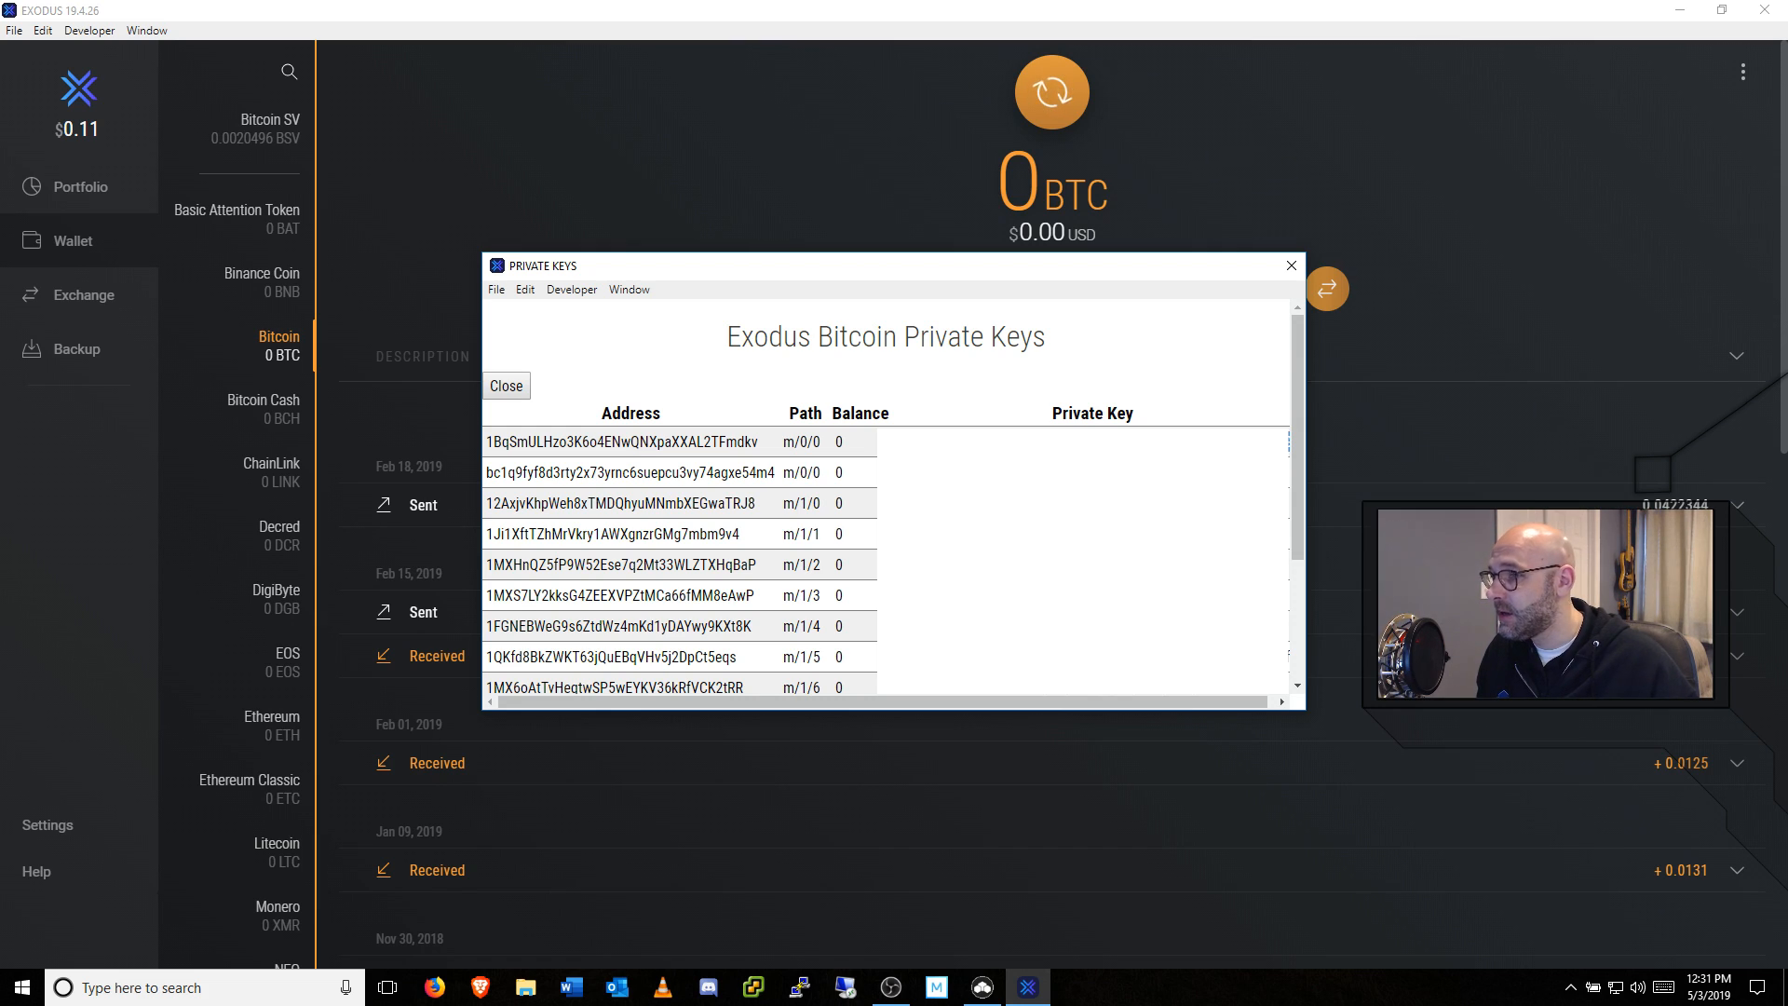
{"action": "mouse_move", "coordinate": [659, 373]}
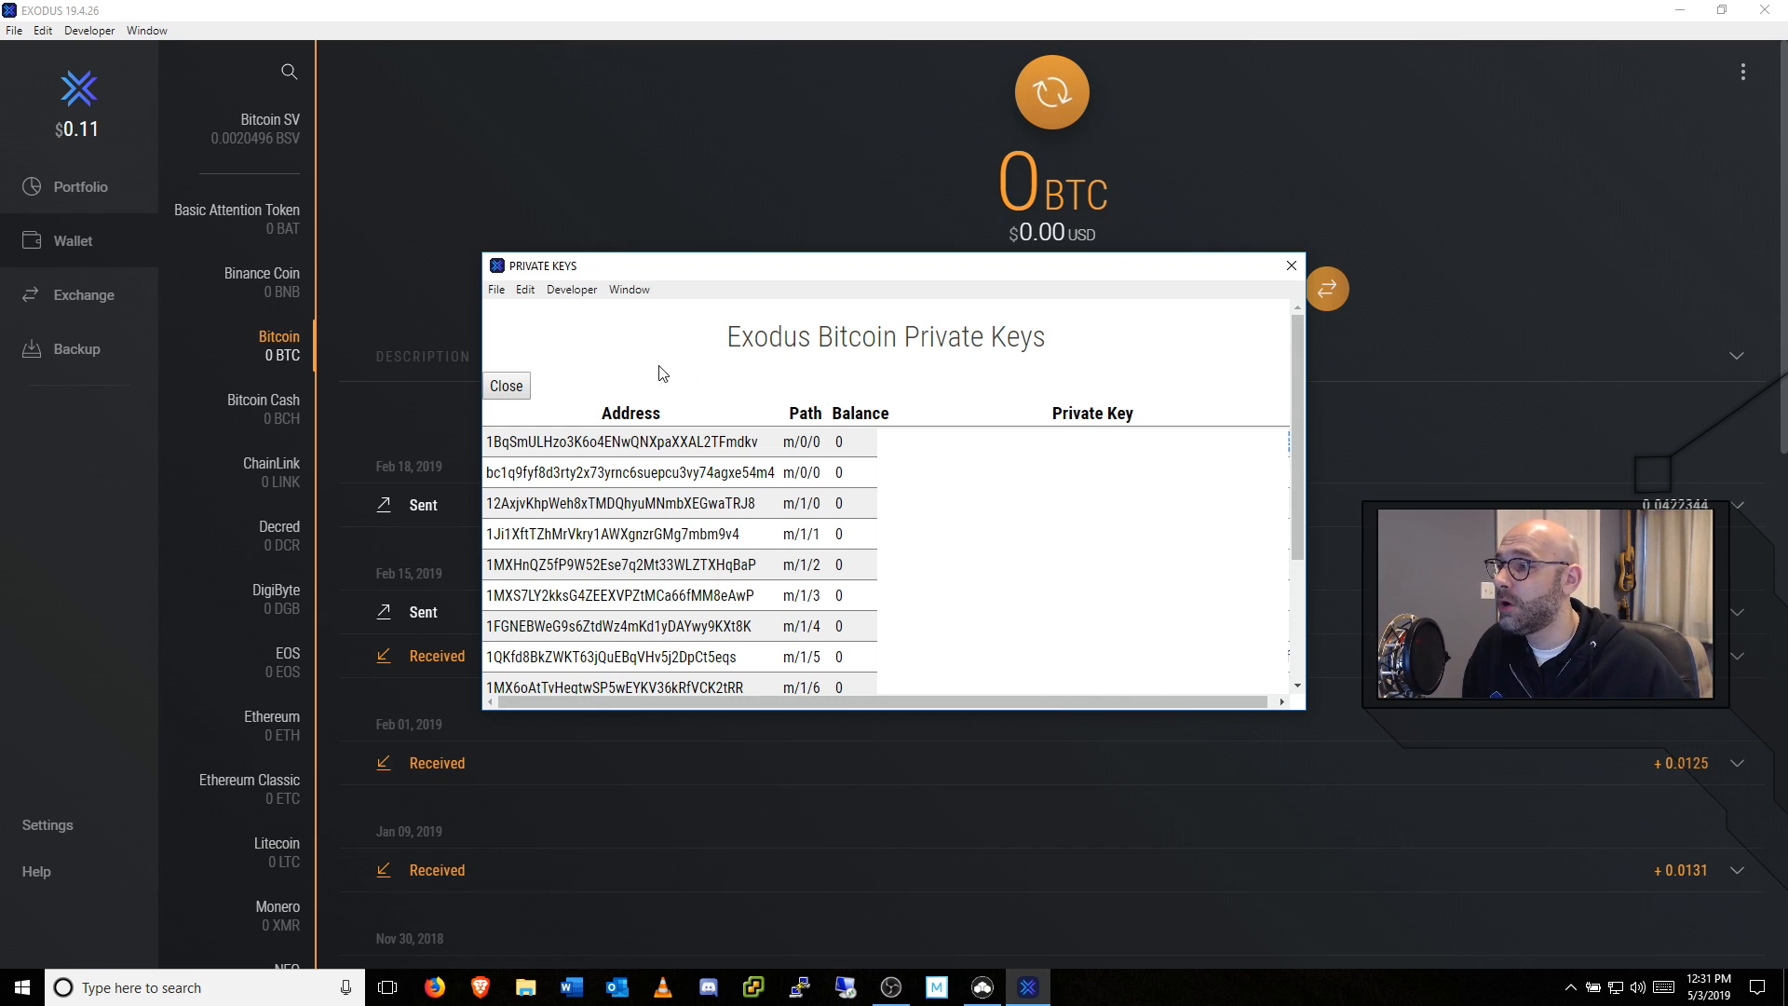
{"action": "left_click", "coordinate": [524, 289]}
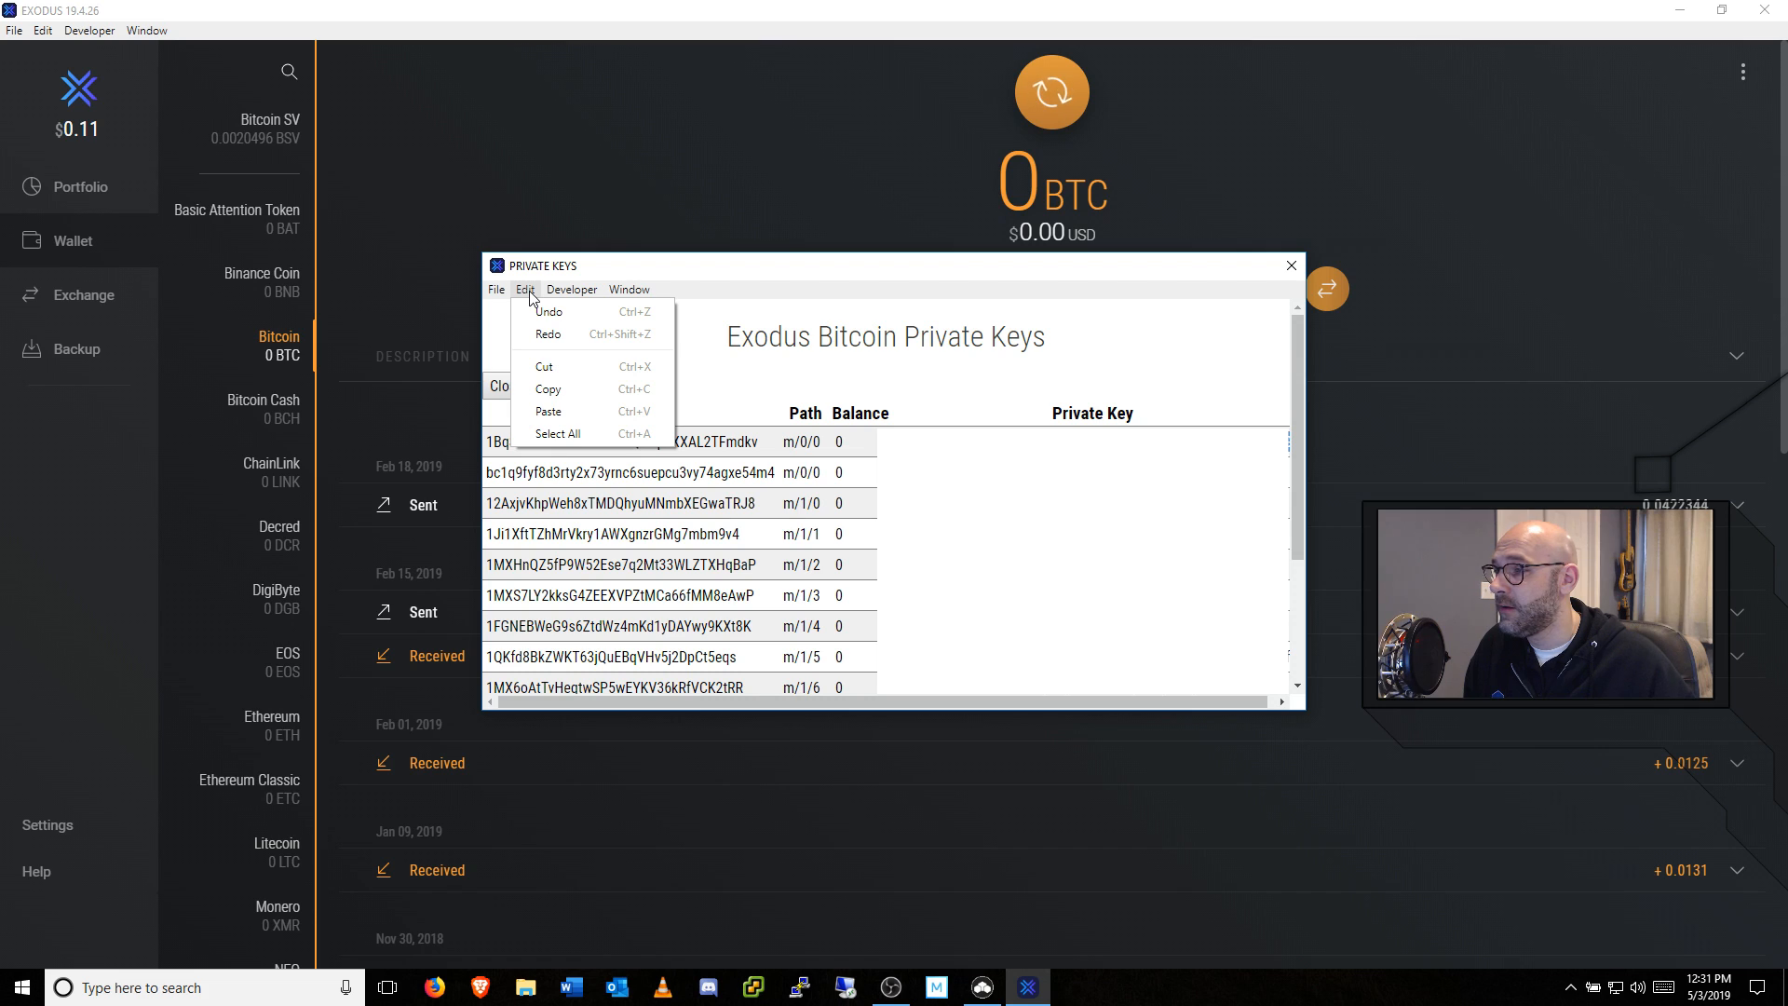
{"action": "mouse_move", "coordinate": [548, 389]}
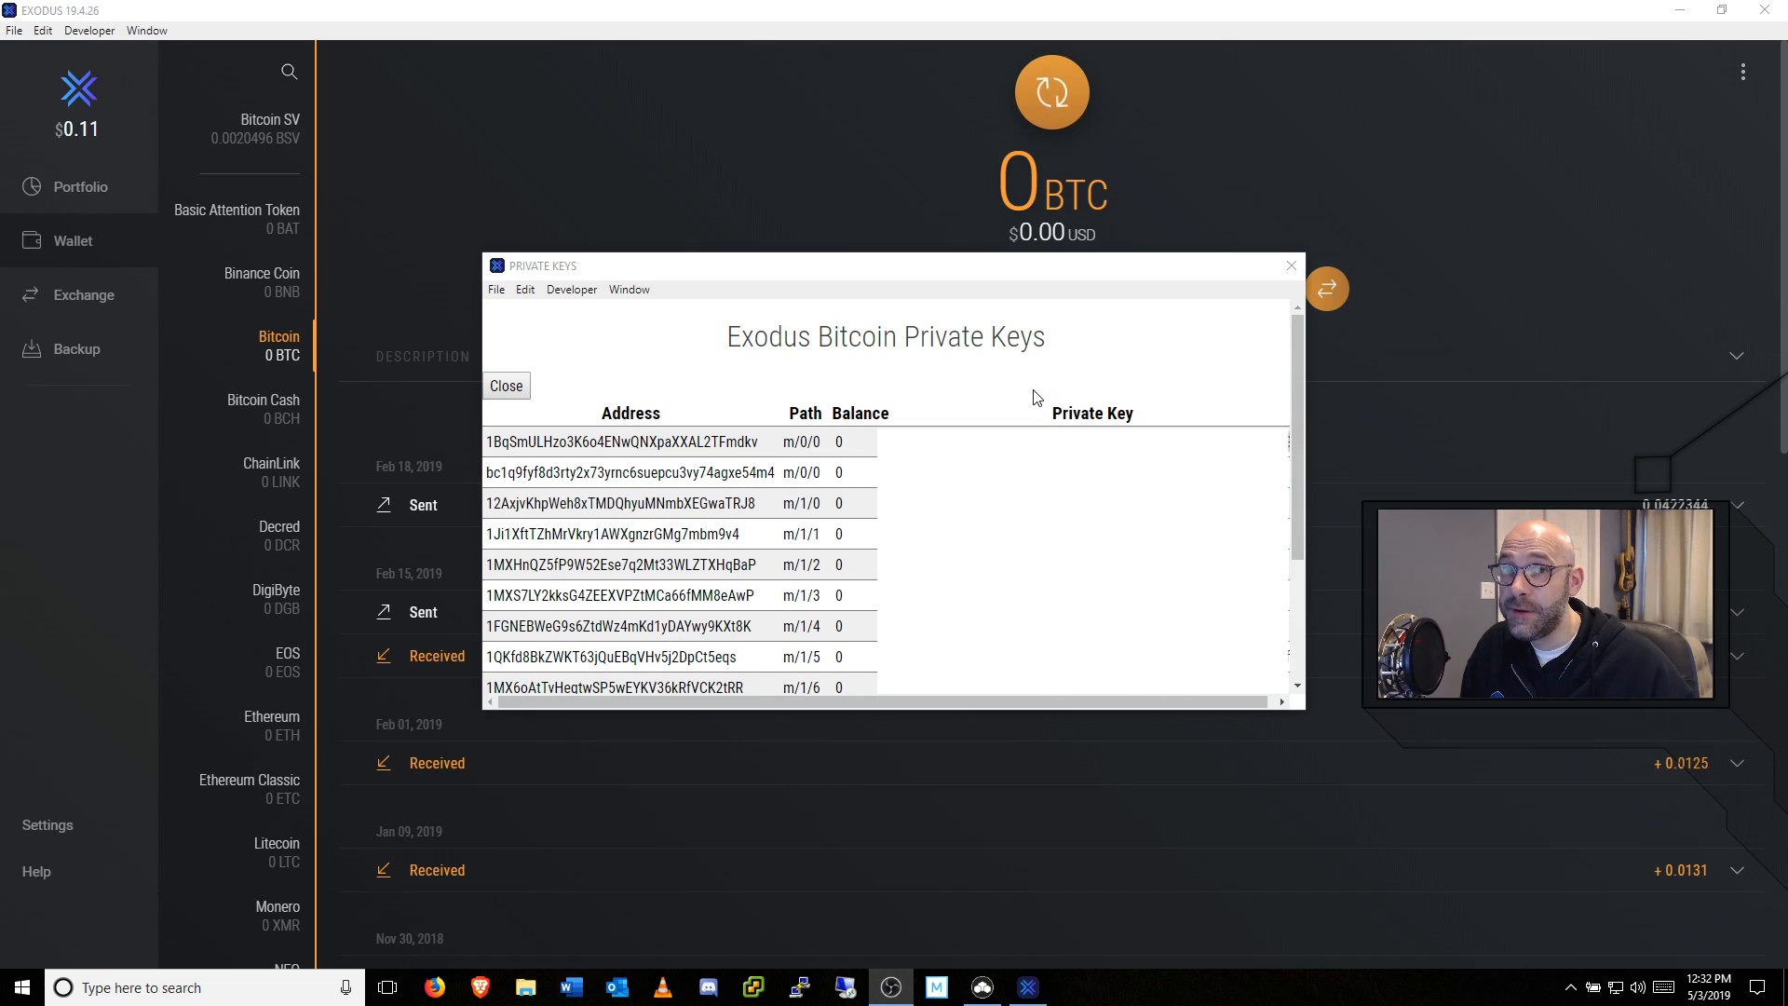
{"action": "mouse_move", "coordinate": [1291, 266]}
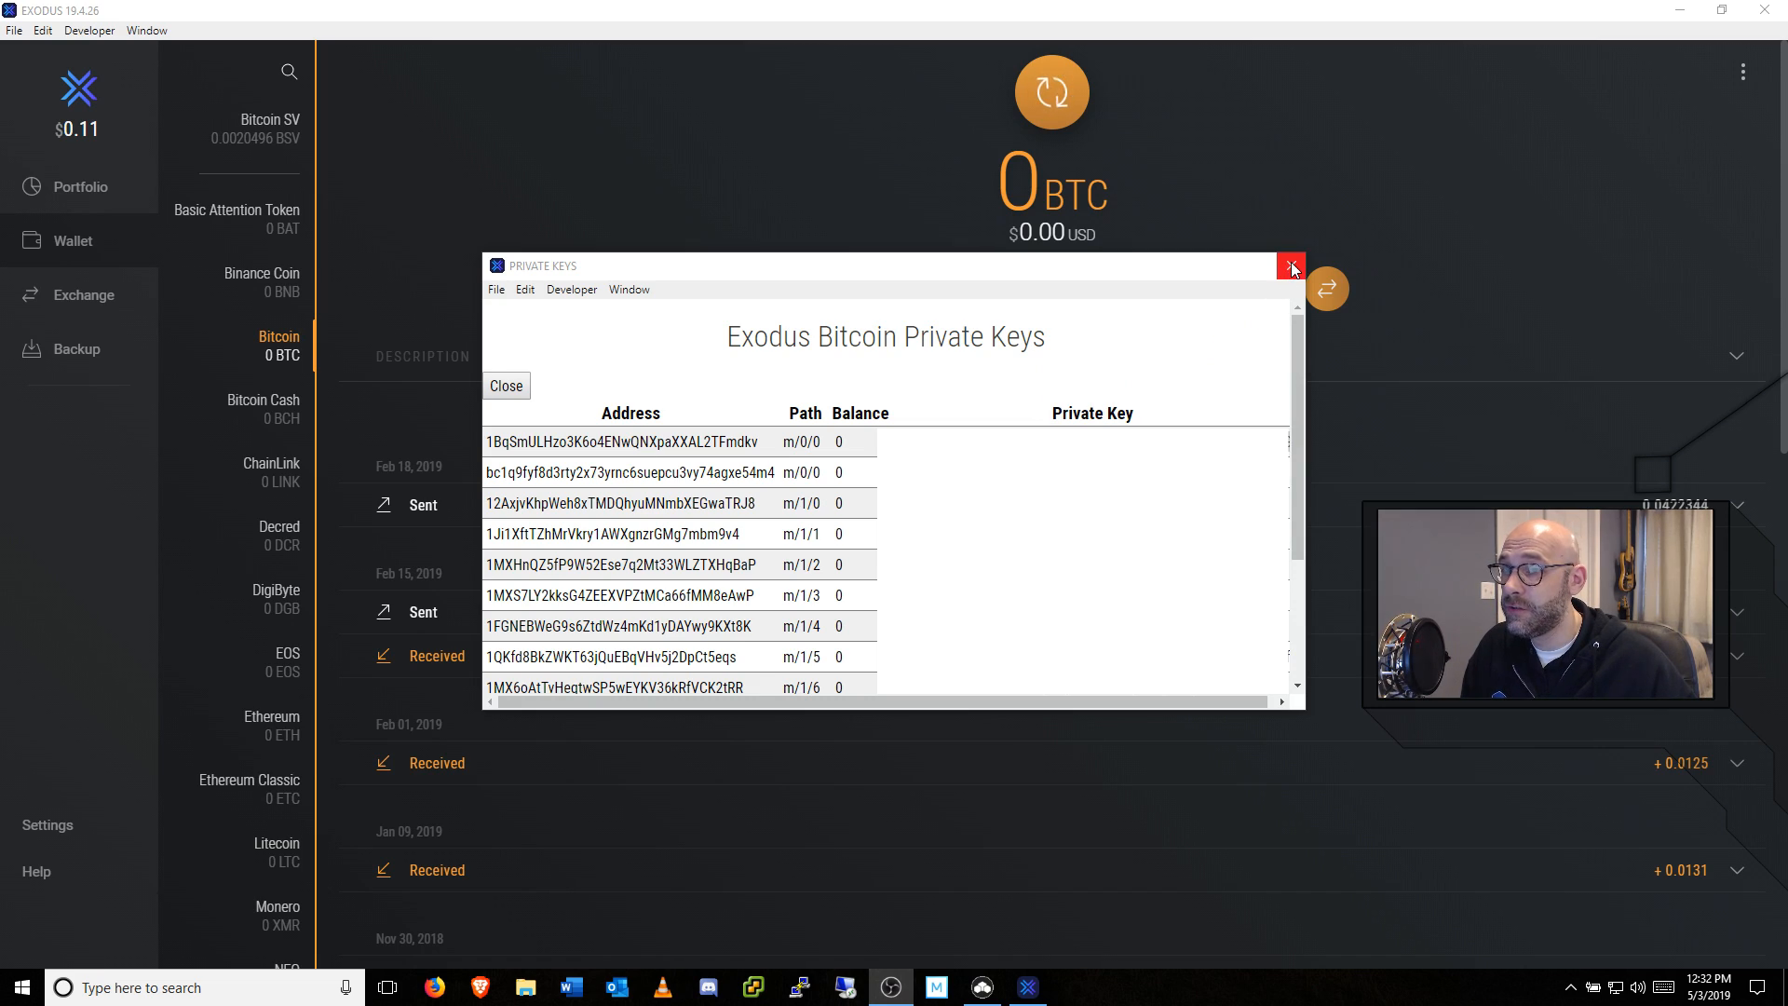
{"action": "left_click", "coordinate": [1291, 266]}
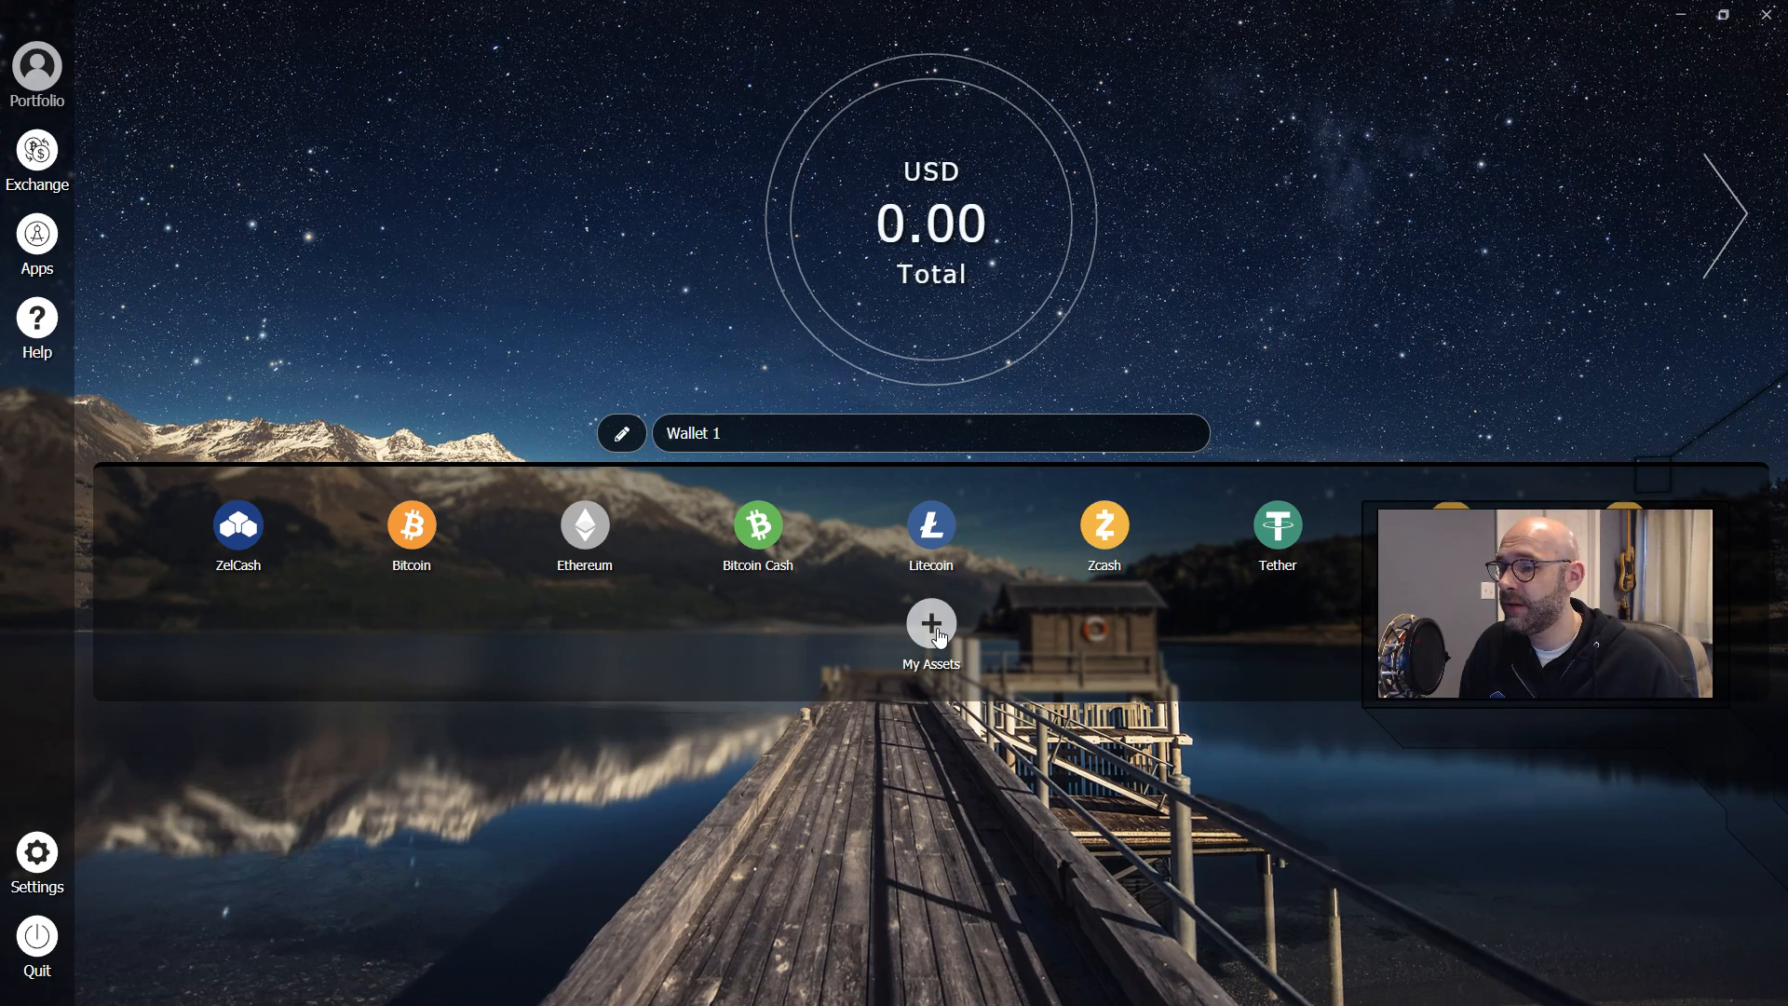
Import a Bitcoin wallet labelled 'Exodus' from the pasted Exodus private key.
{"action": "left_click", "coordinate": [931, 622]}
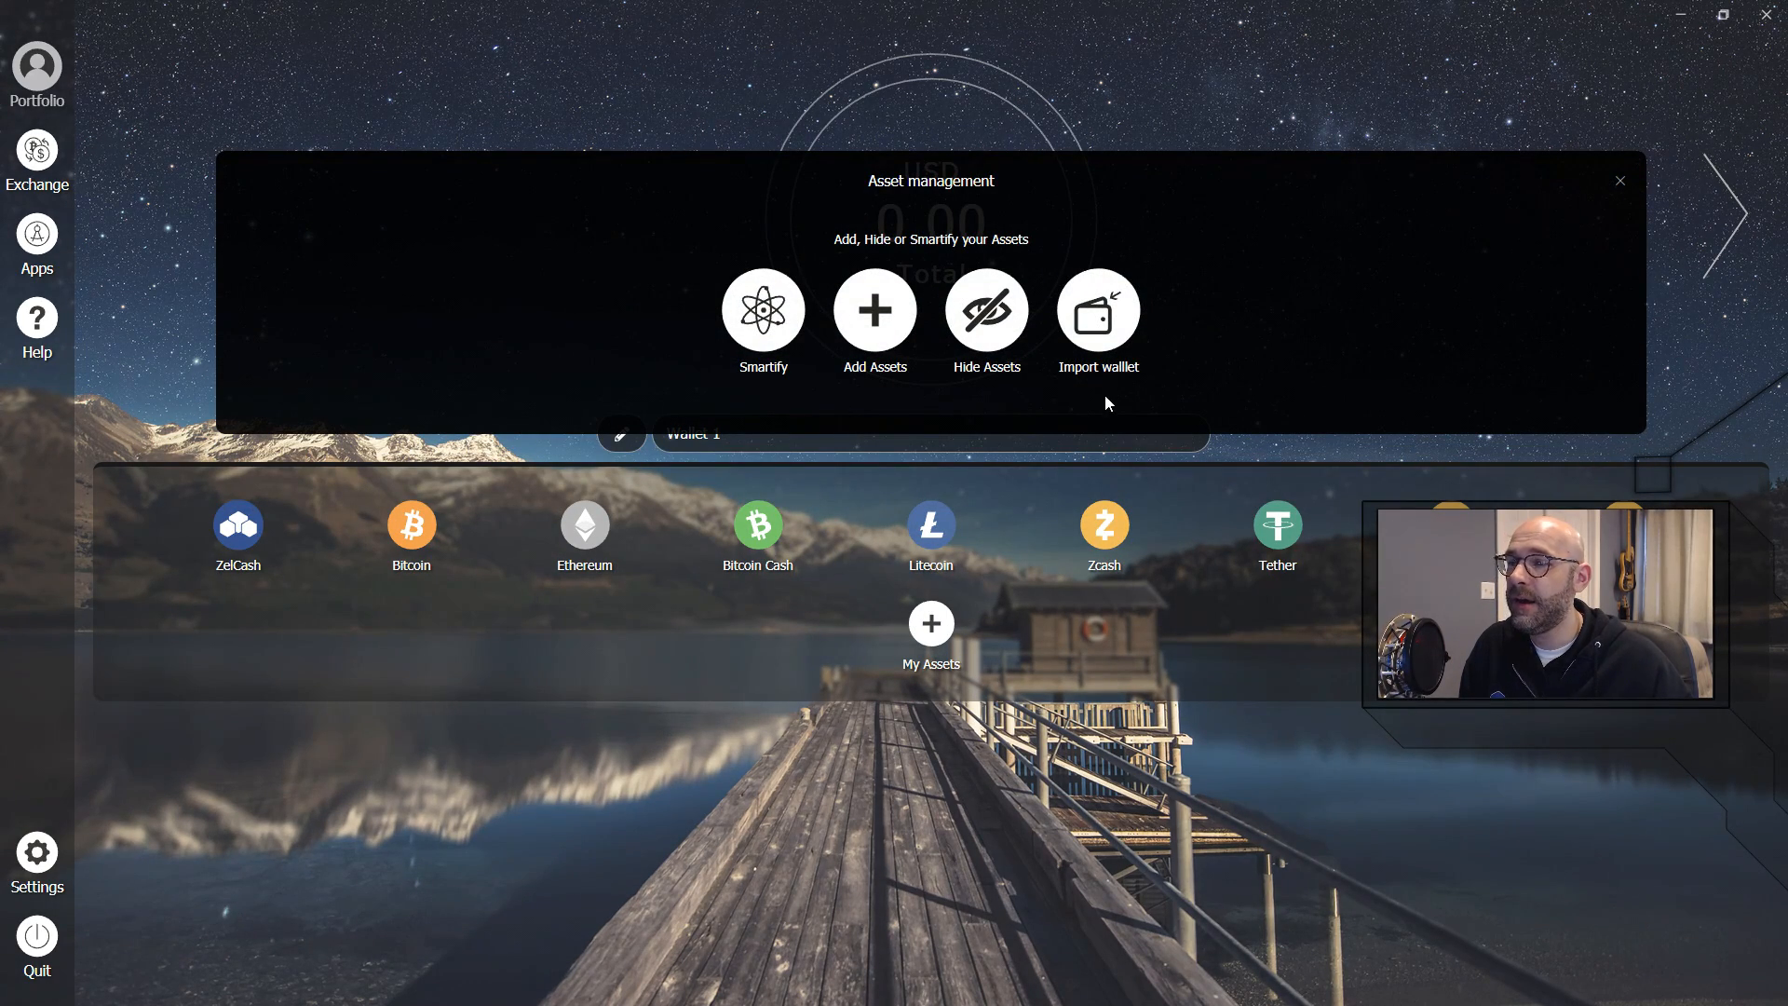
{"action": "left_click", "coordinate": [1097, 309]}
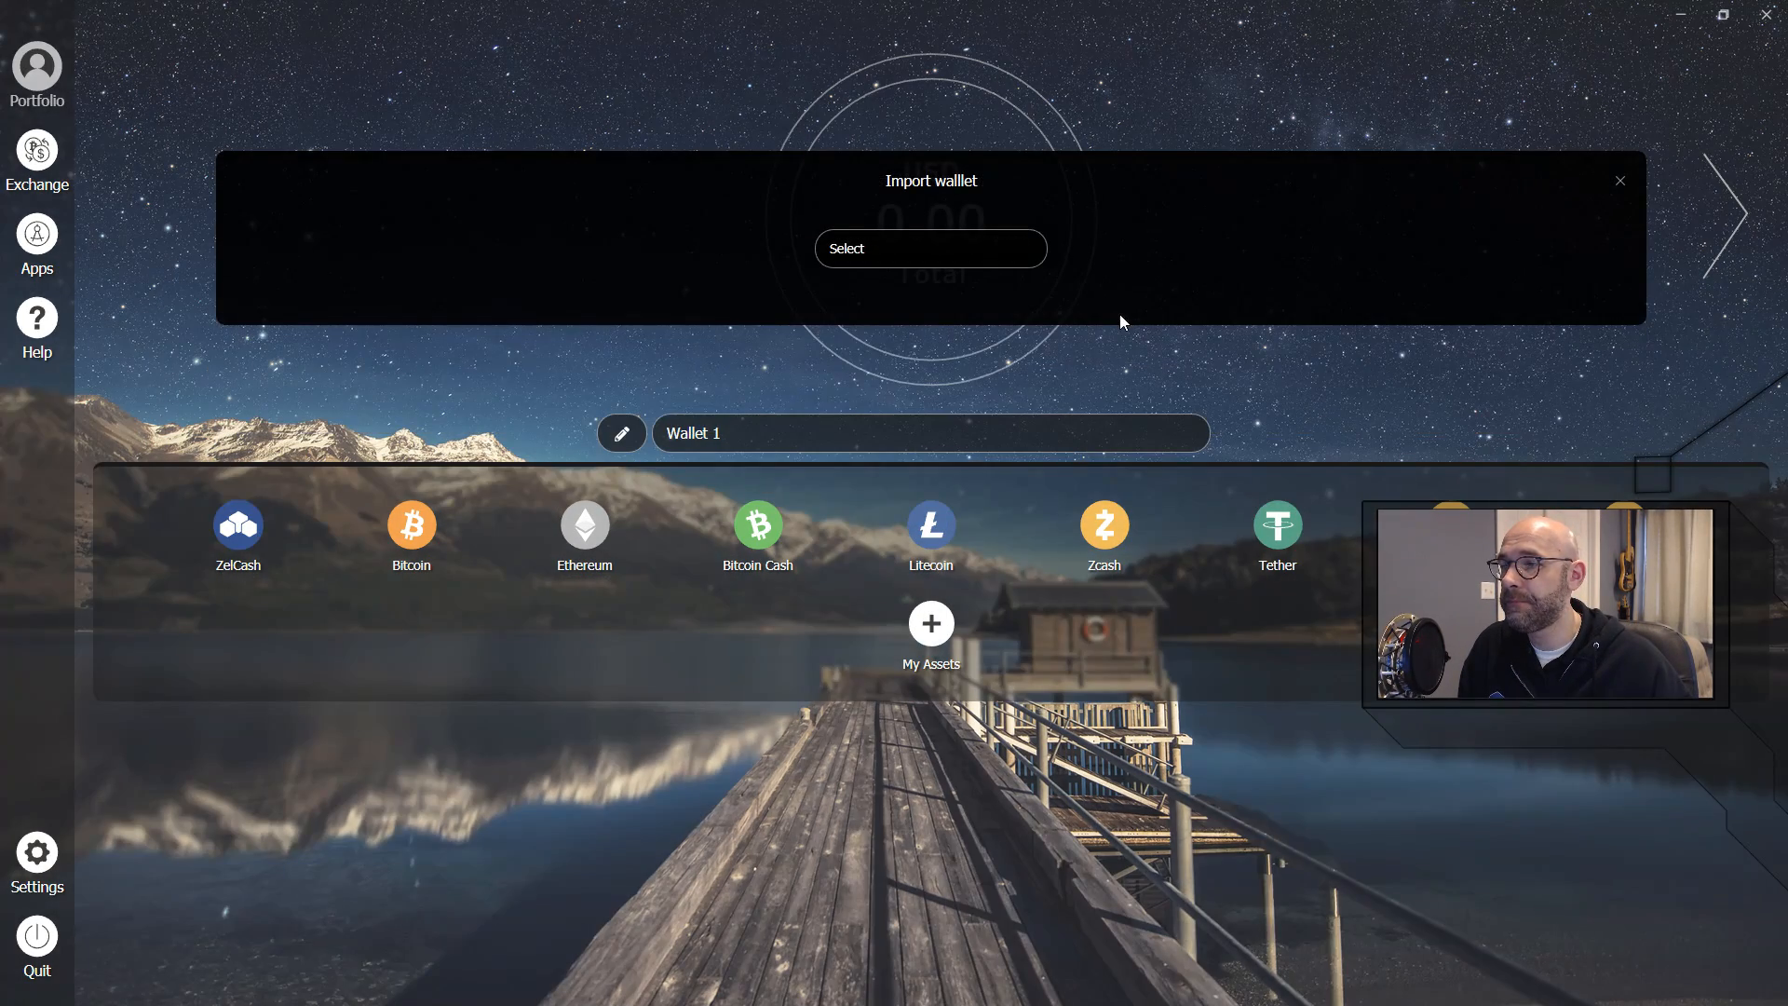
{"action": "left_click", "coordinate": [929, 248]}
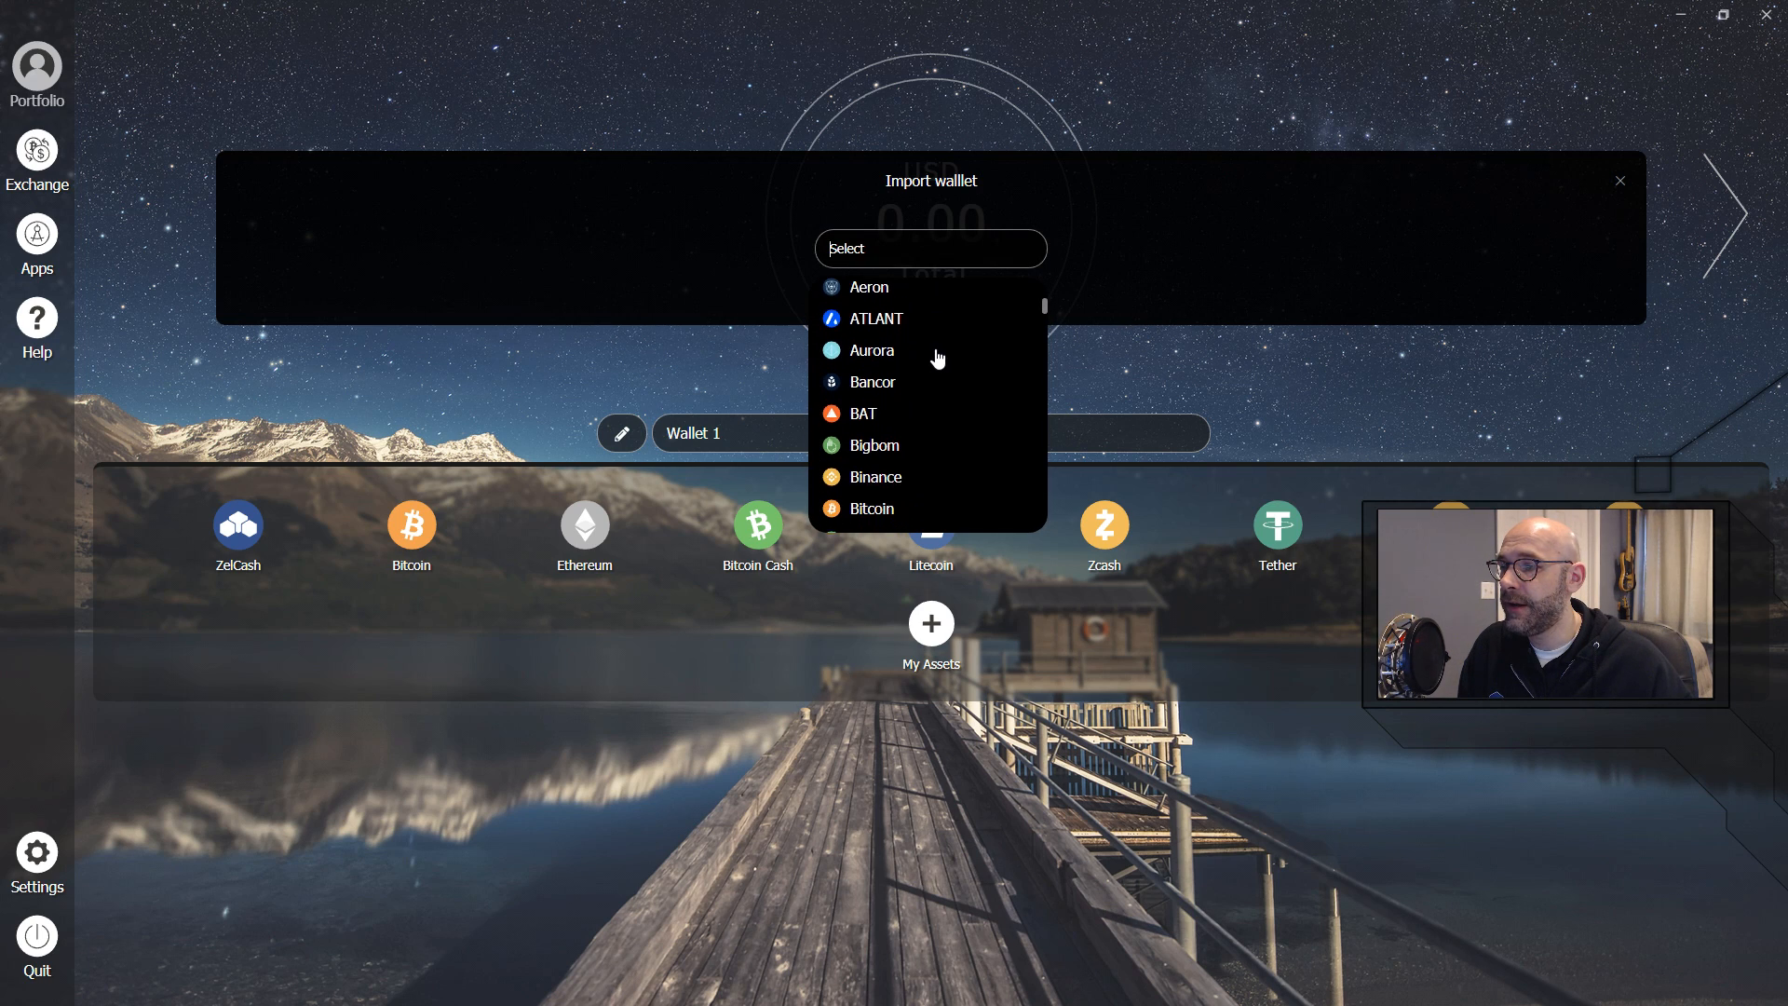
{"action": "left_click", "coordinate": [870, 506]}
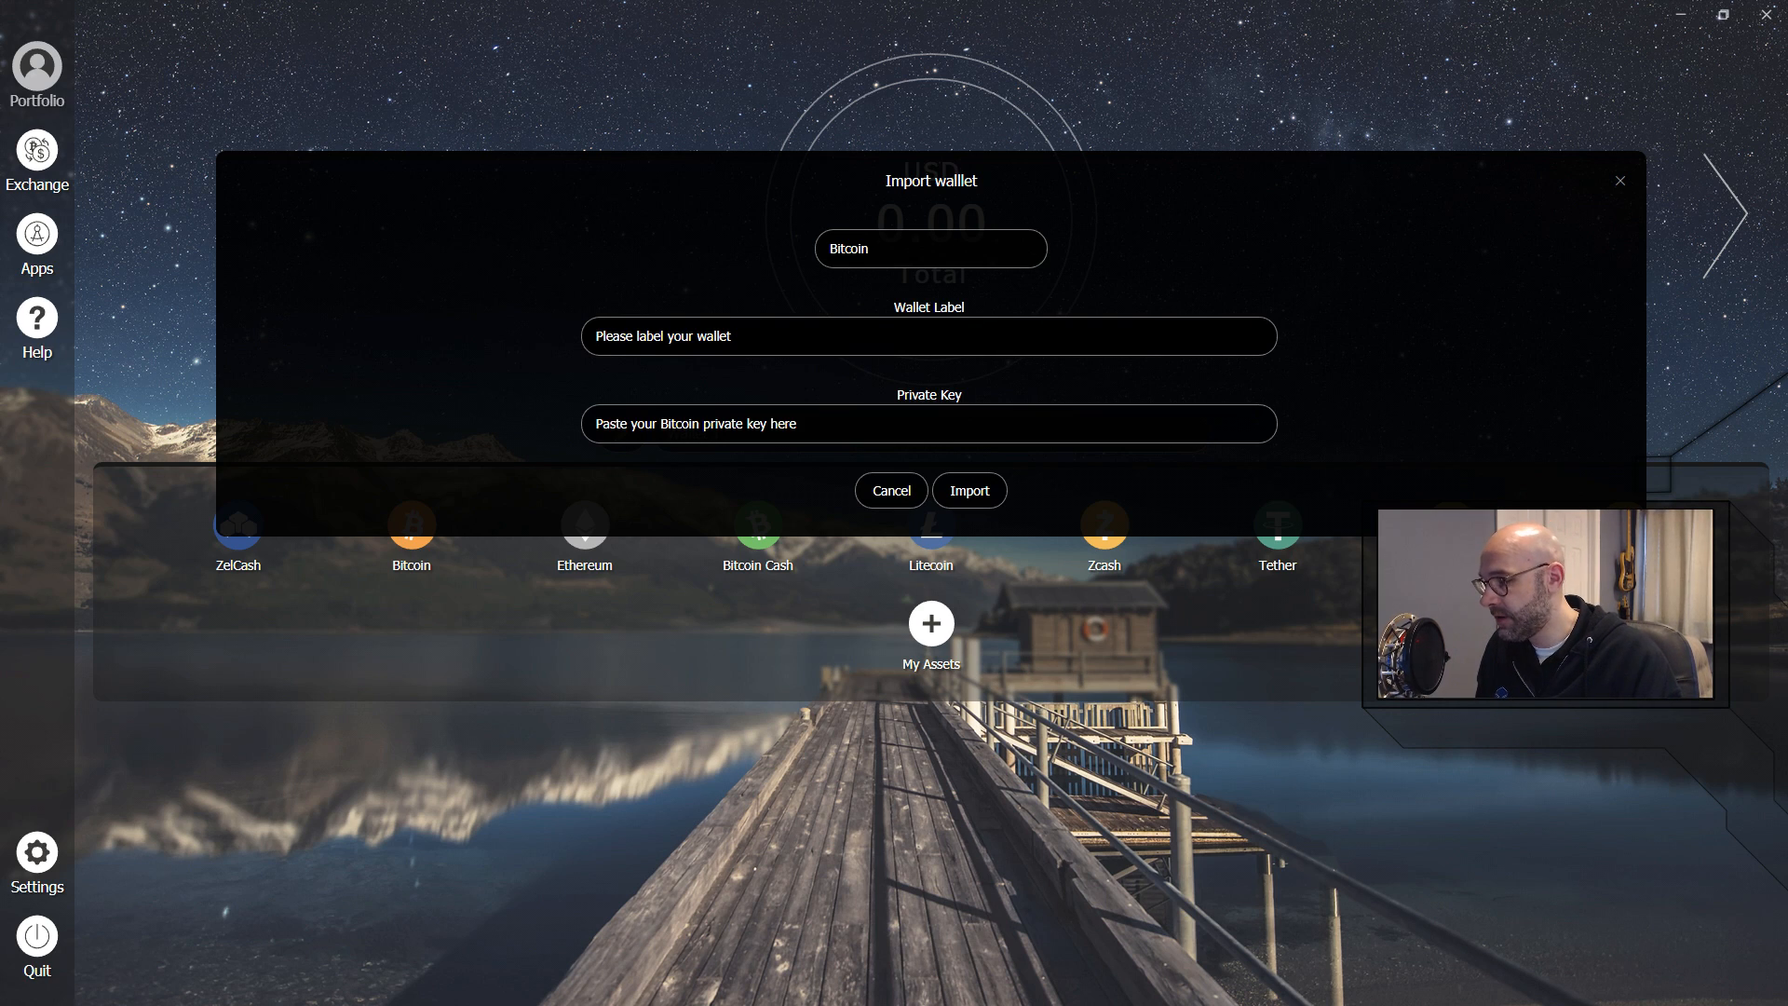
{"action": "type", "text": "Exodus"}
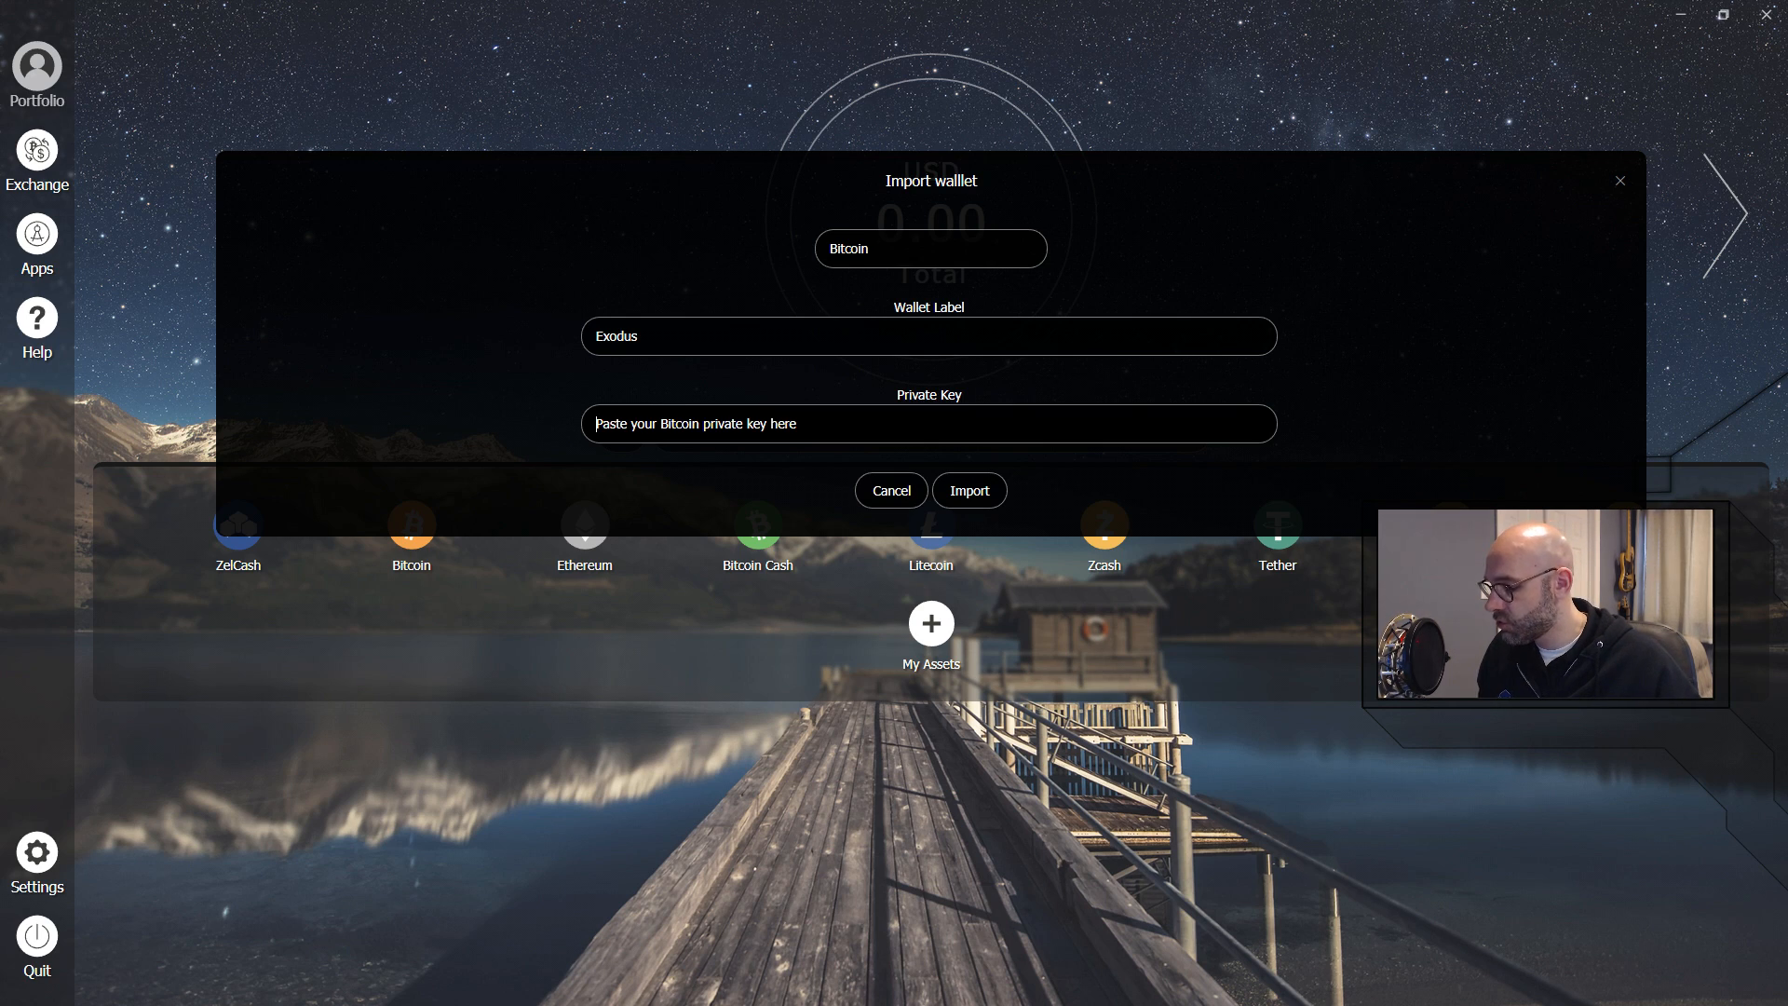
{"action": "left_click", "coordinate": [928, 423]}
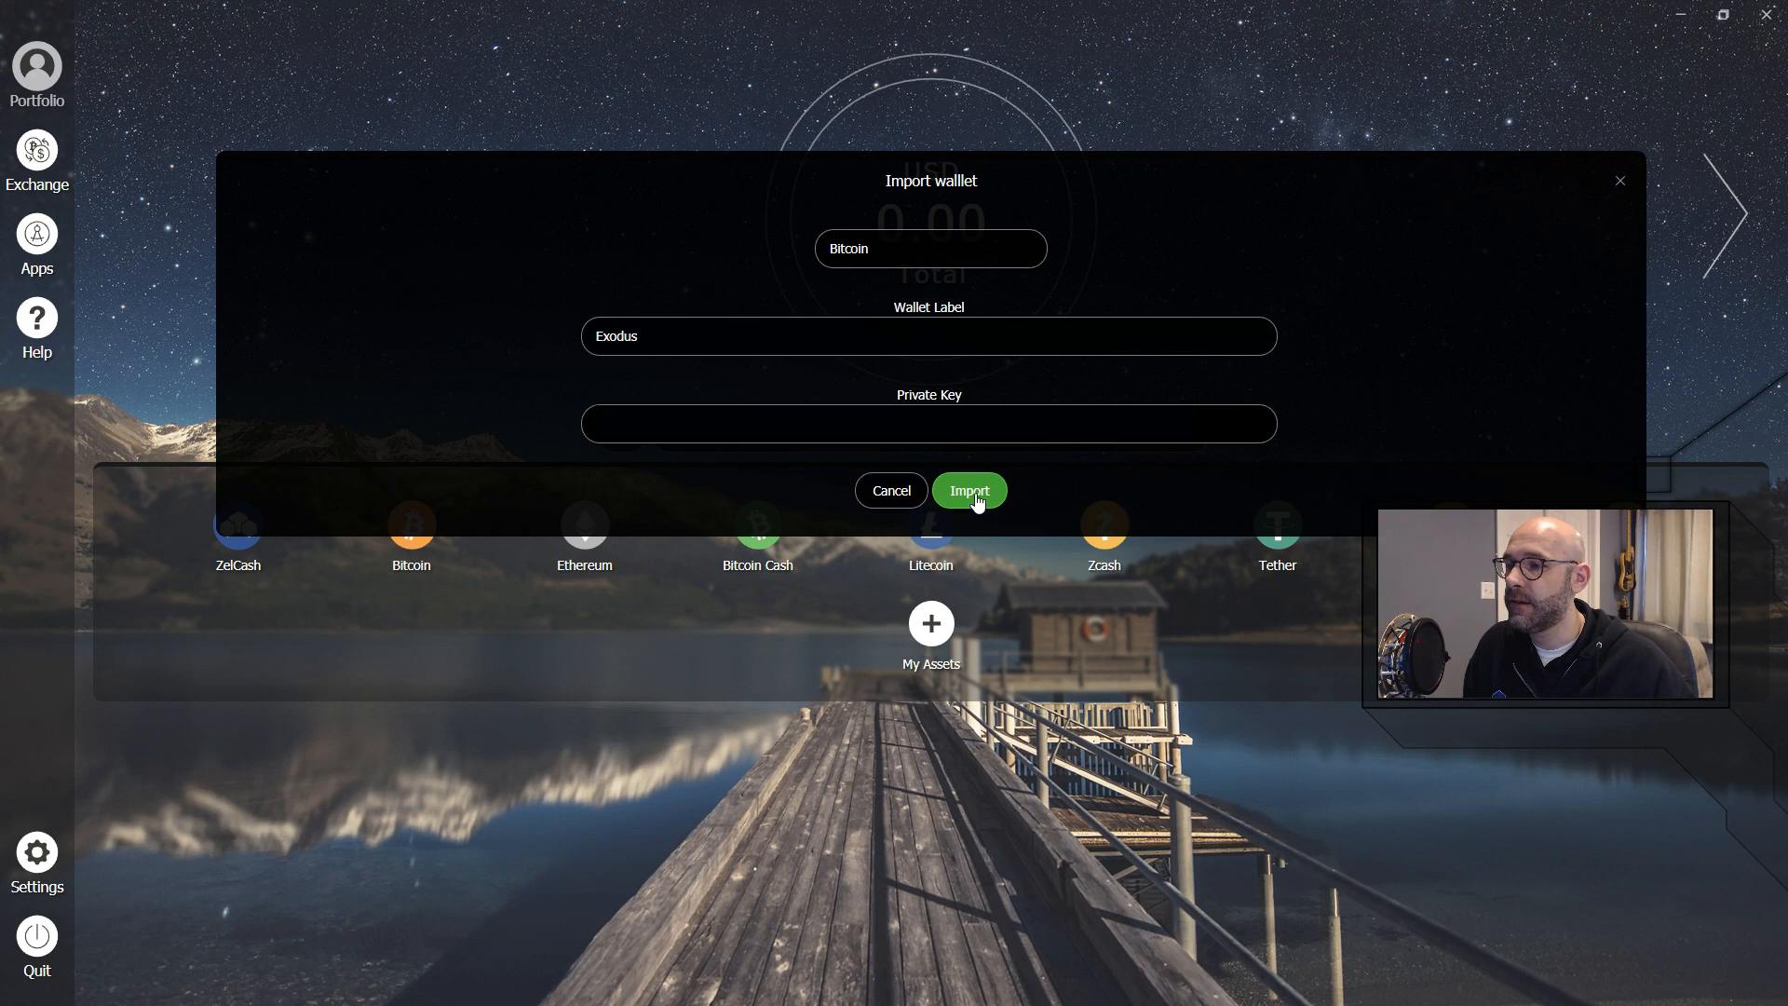
{"action": "left_click", "coordinate": [969, 490]}
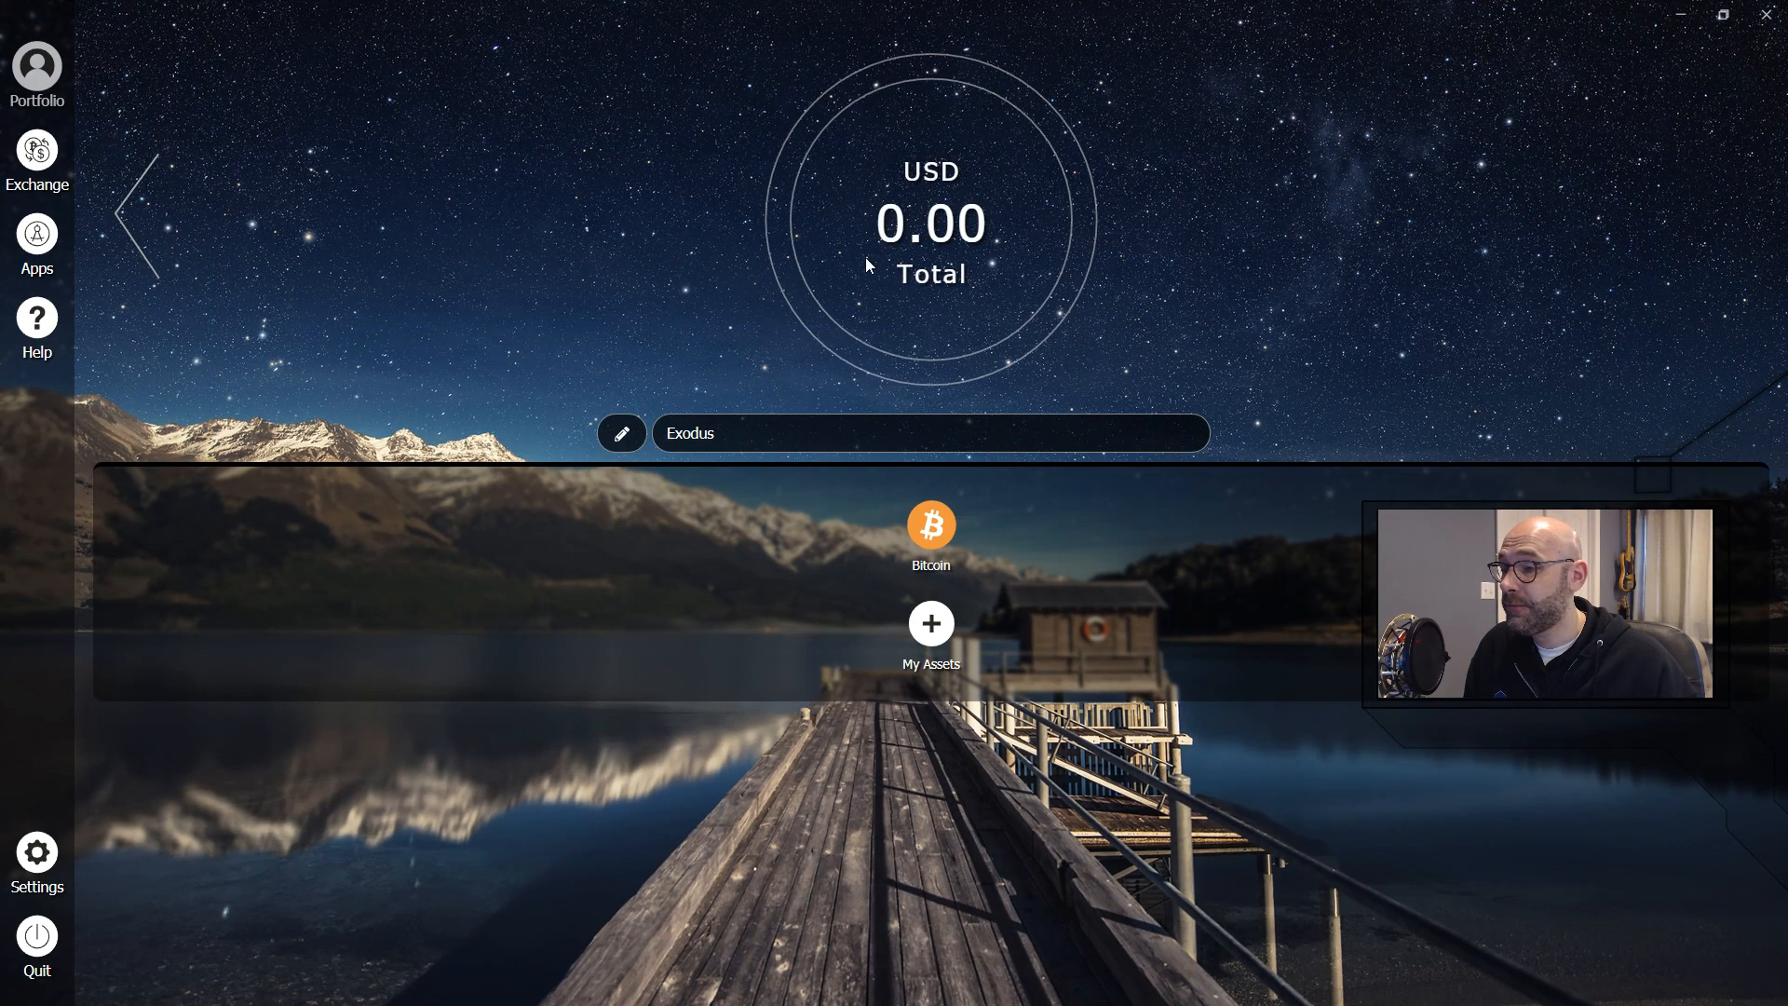
View the Exodus wallet's Bitcoin transaction history, then list the available wallets.
{"action": "left_click", "coordinate": [929, 527]}
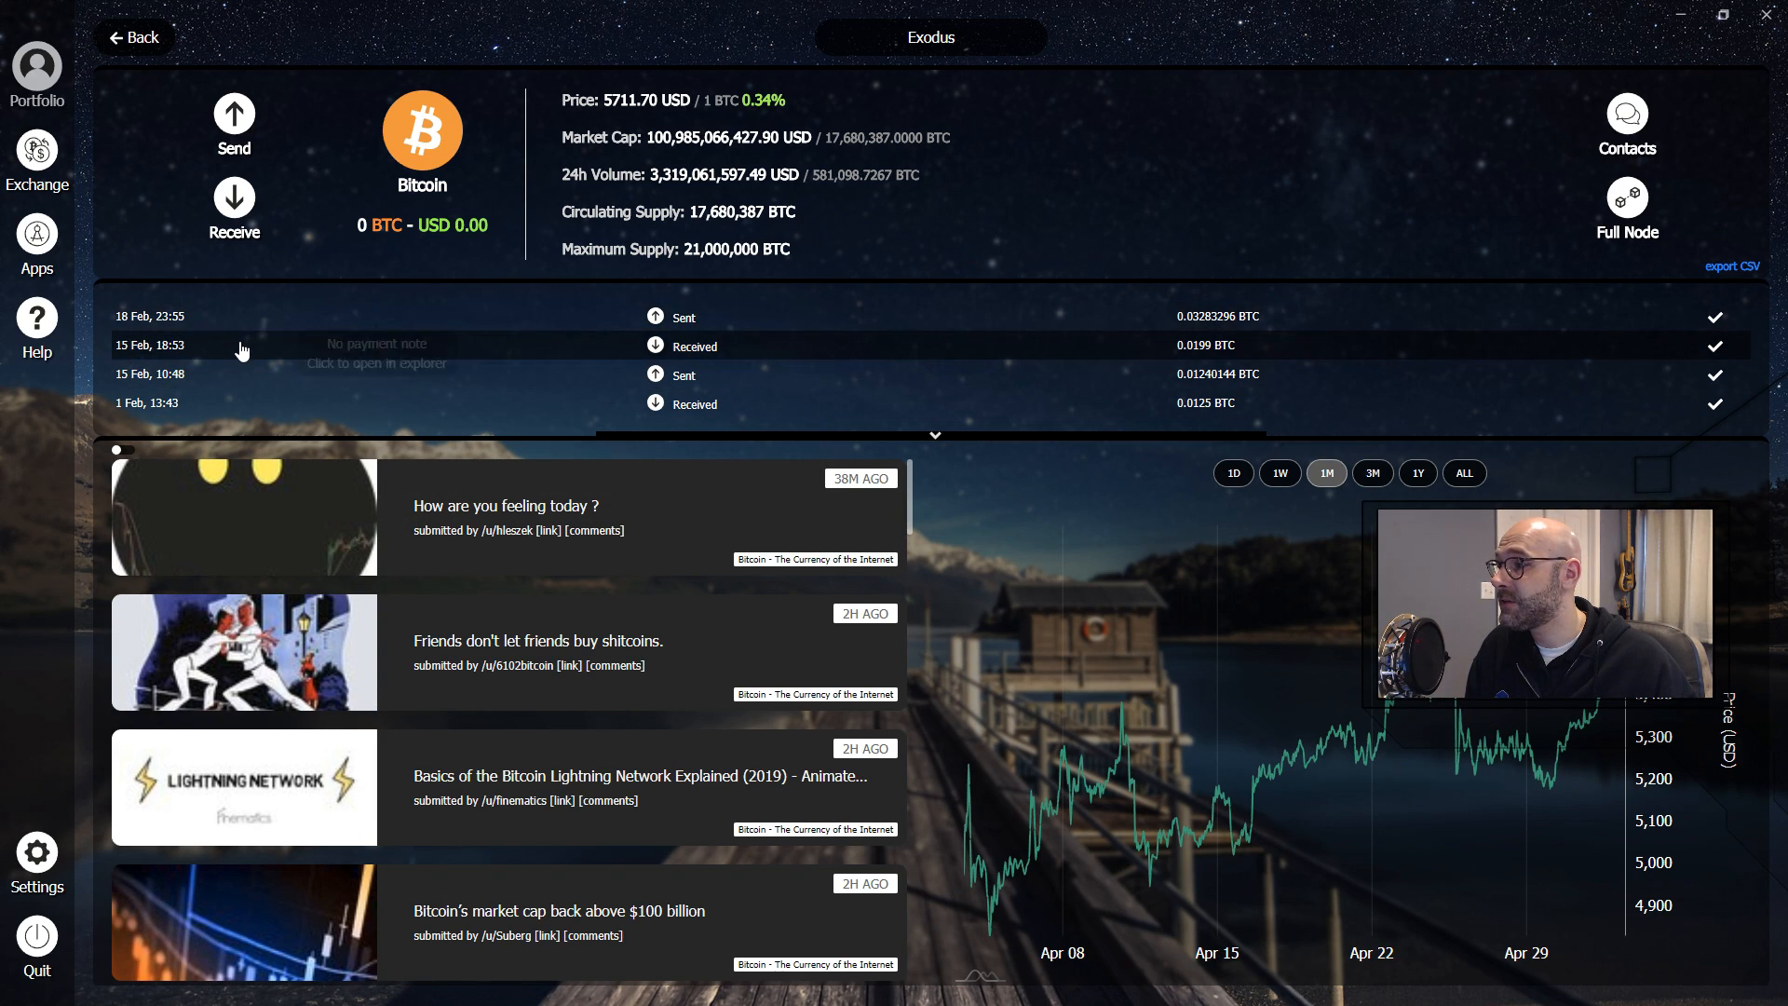
{"action": "mouse_move", "coordinate": [242, 405]}
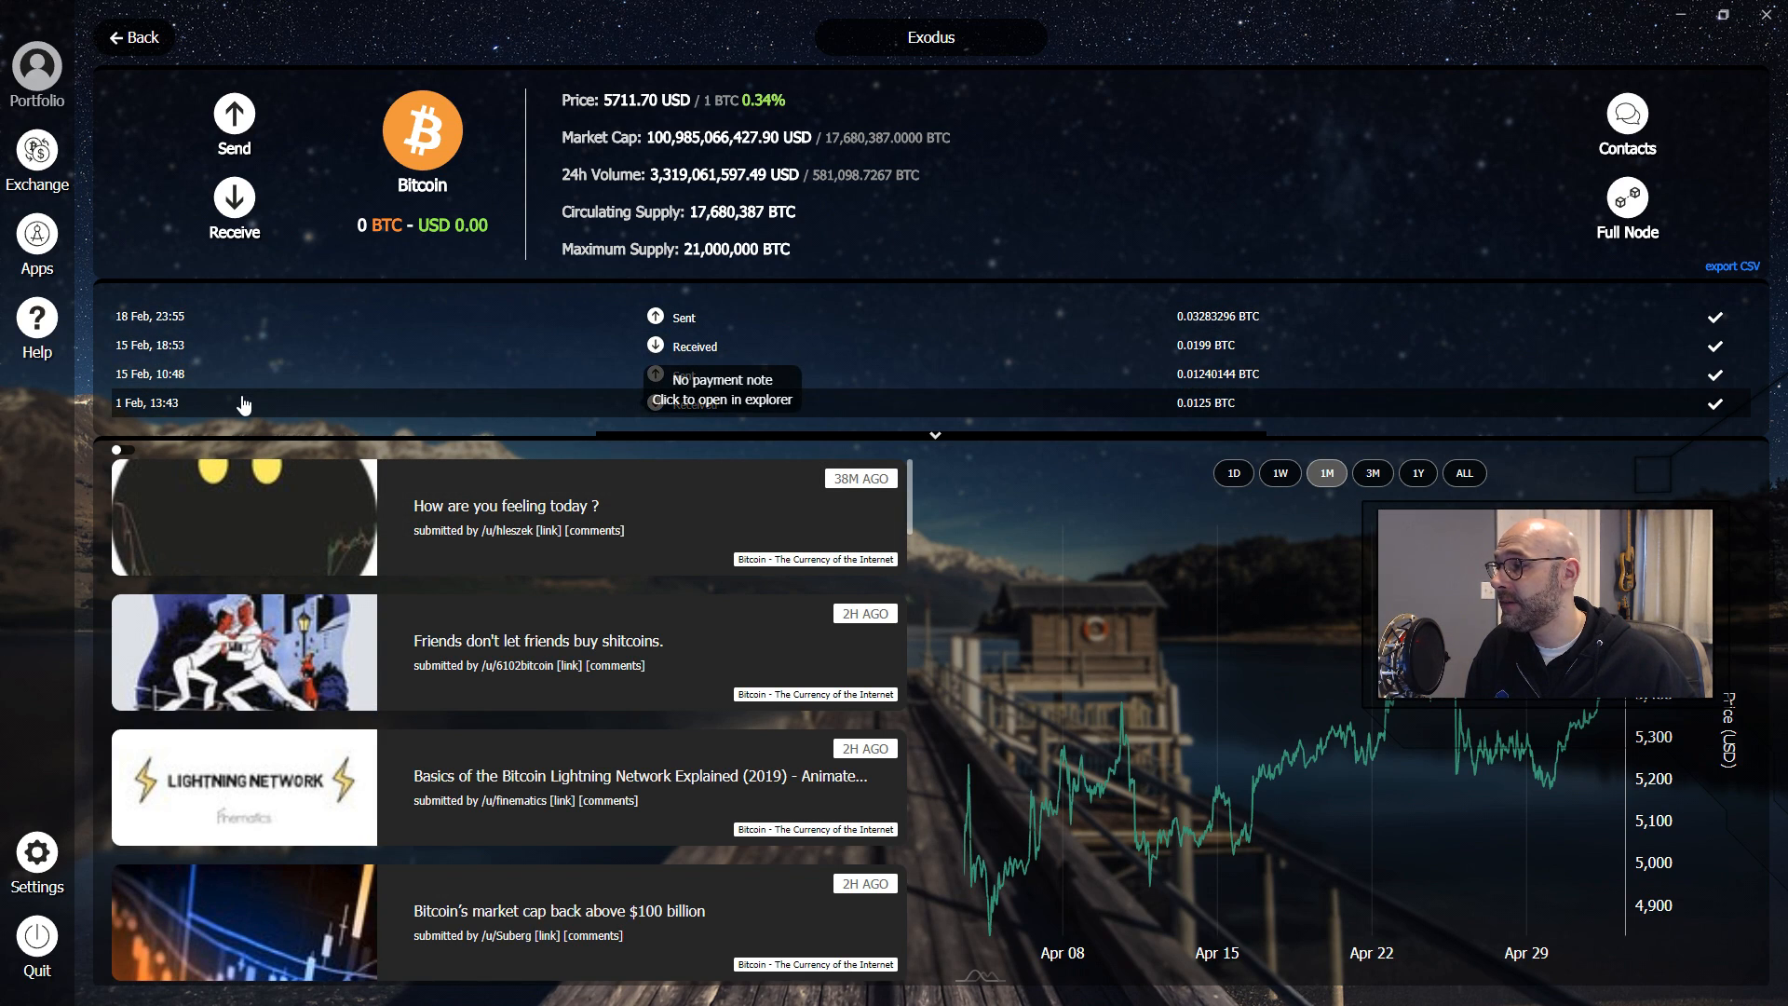
{"action": "mouse_move", "coordinate": [1390, 155]}
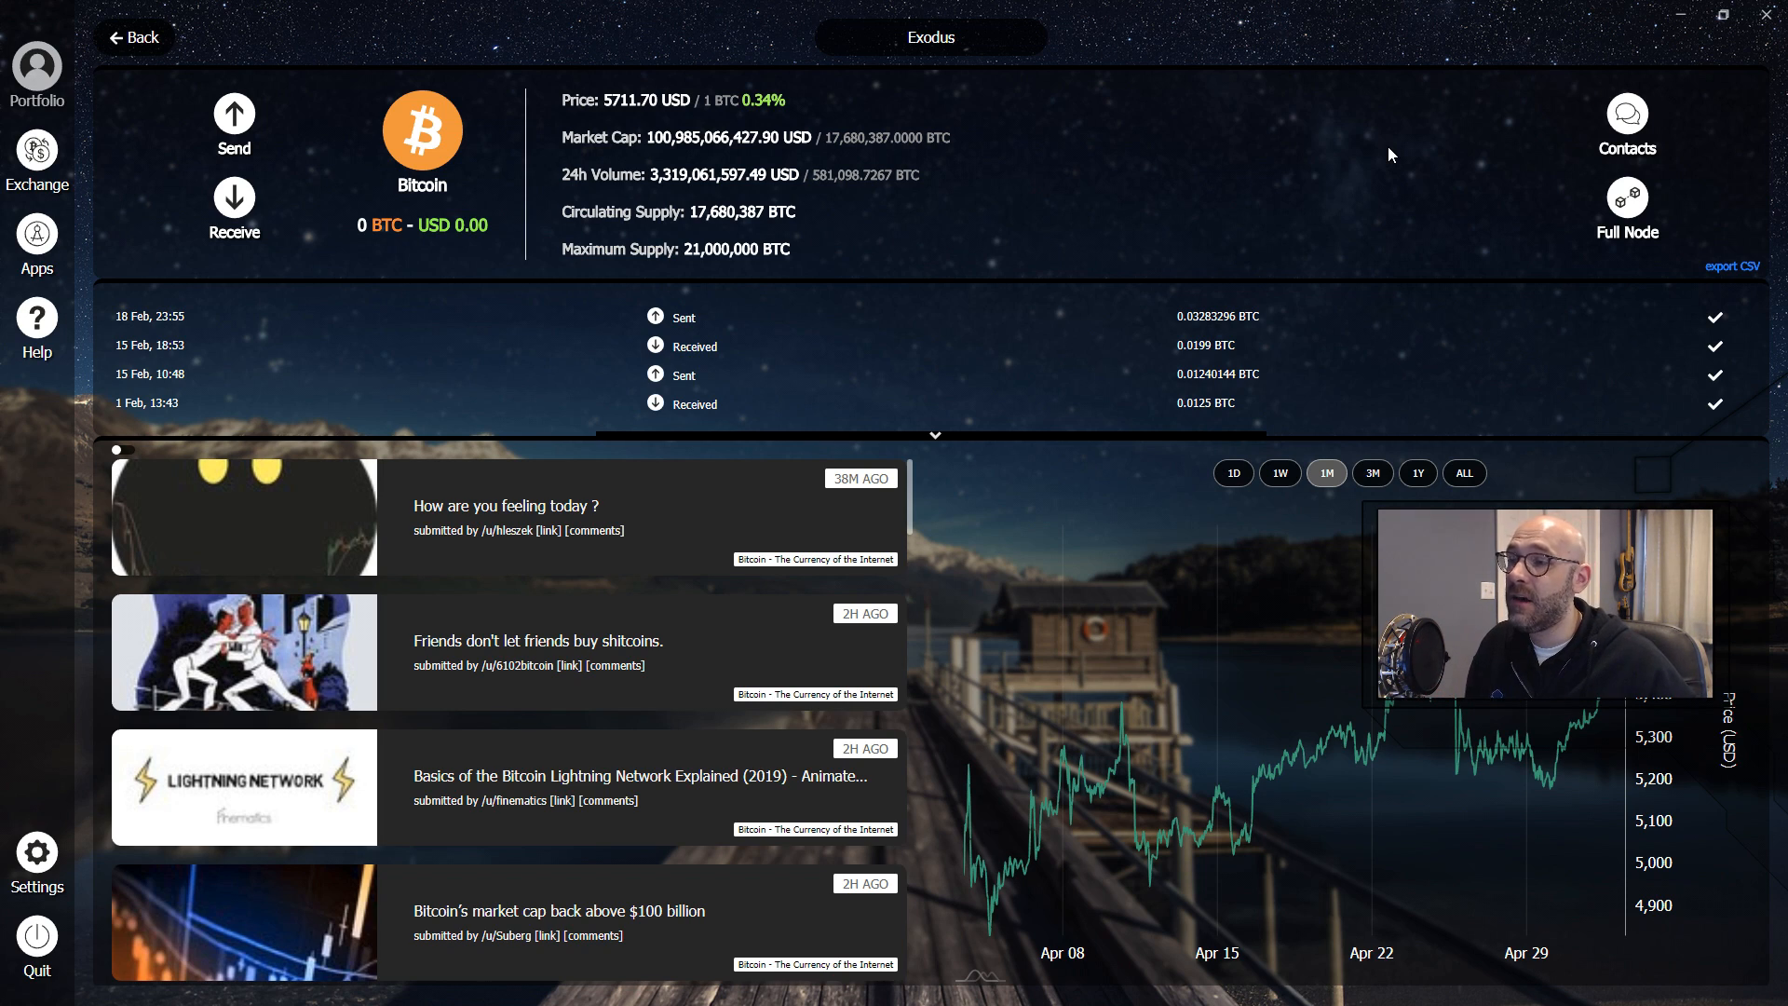
{"action": "mouse_move", "coordinate": [1227, 203]}
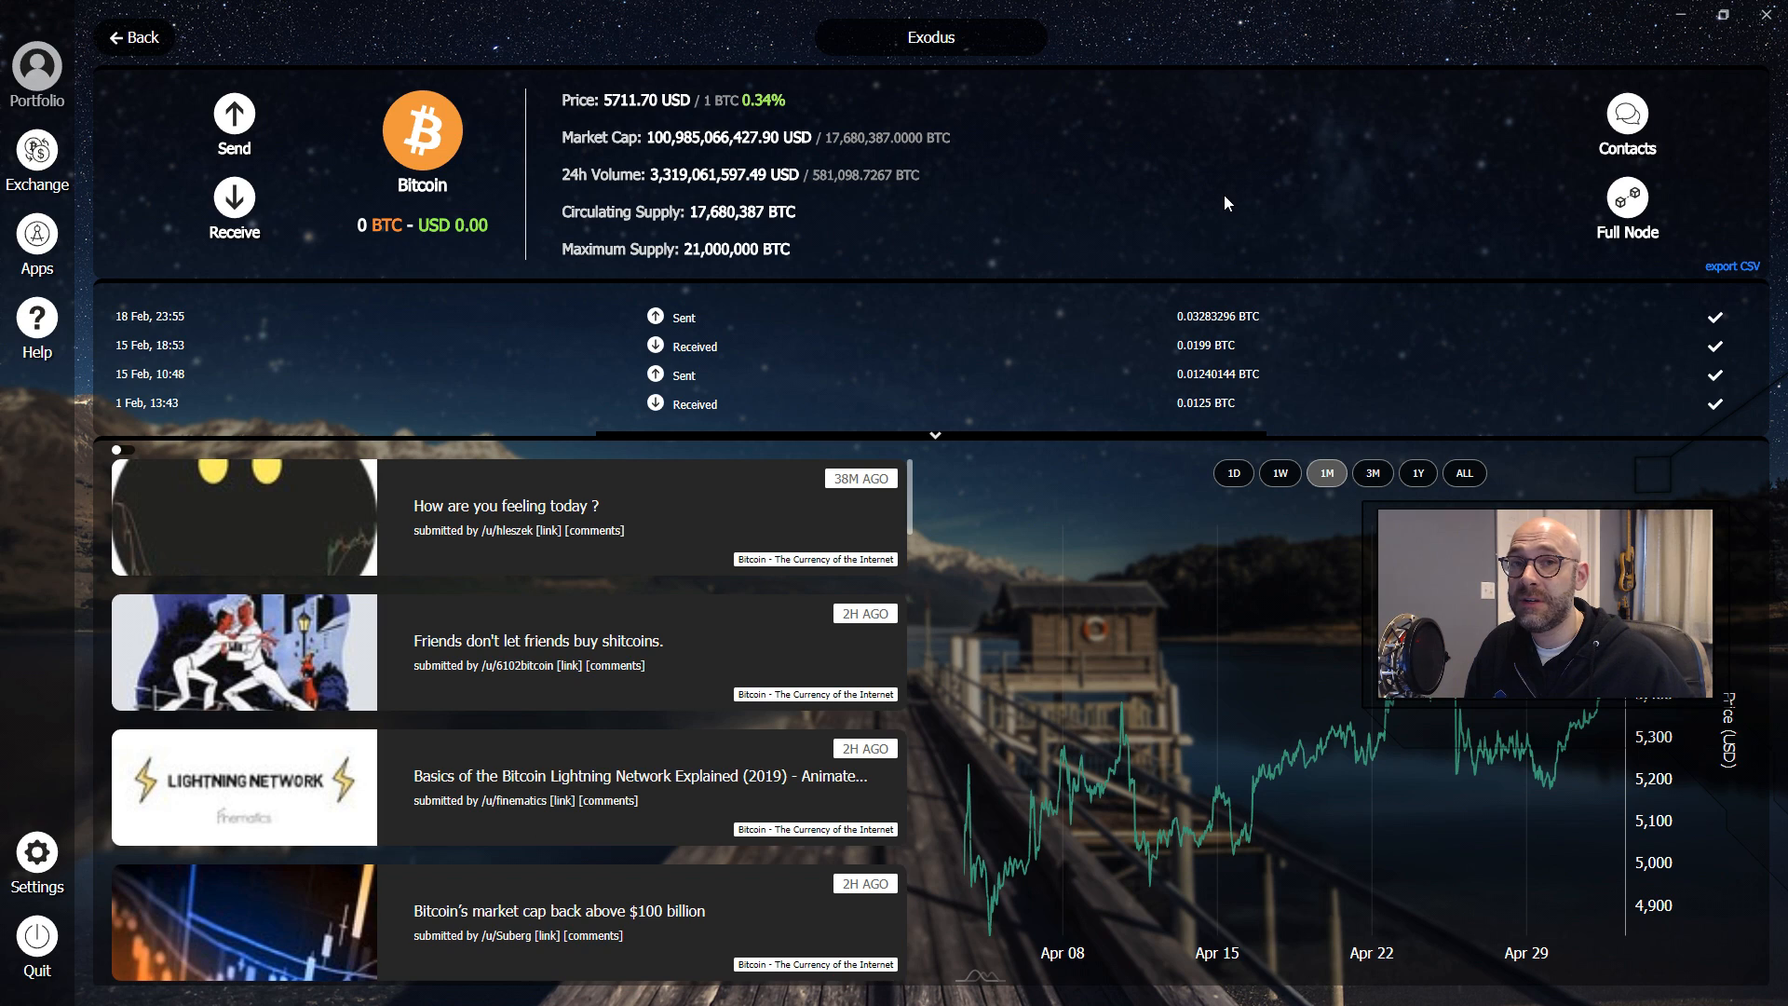
{"action": "left_click", "coordinate": [930, 37]}
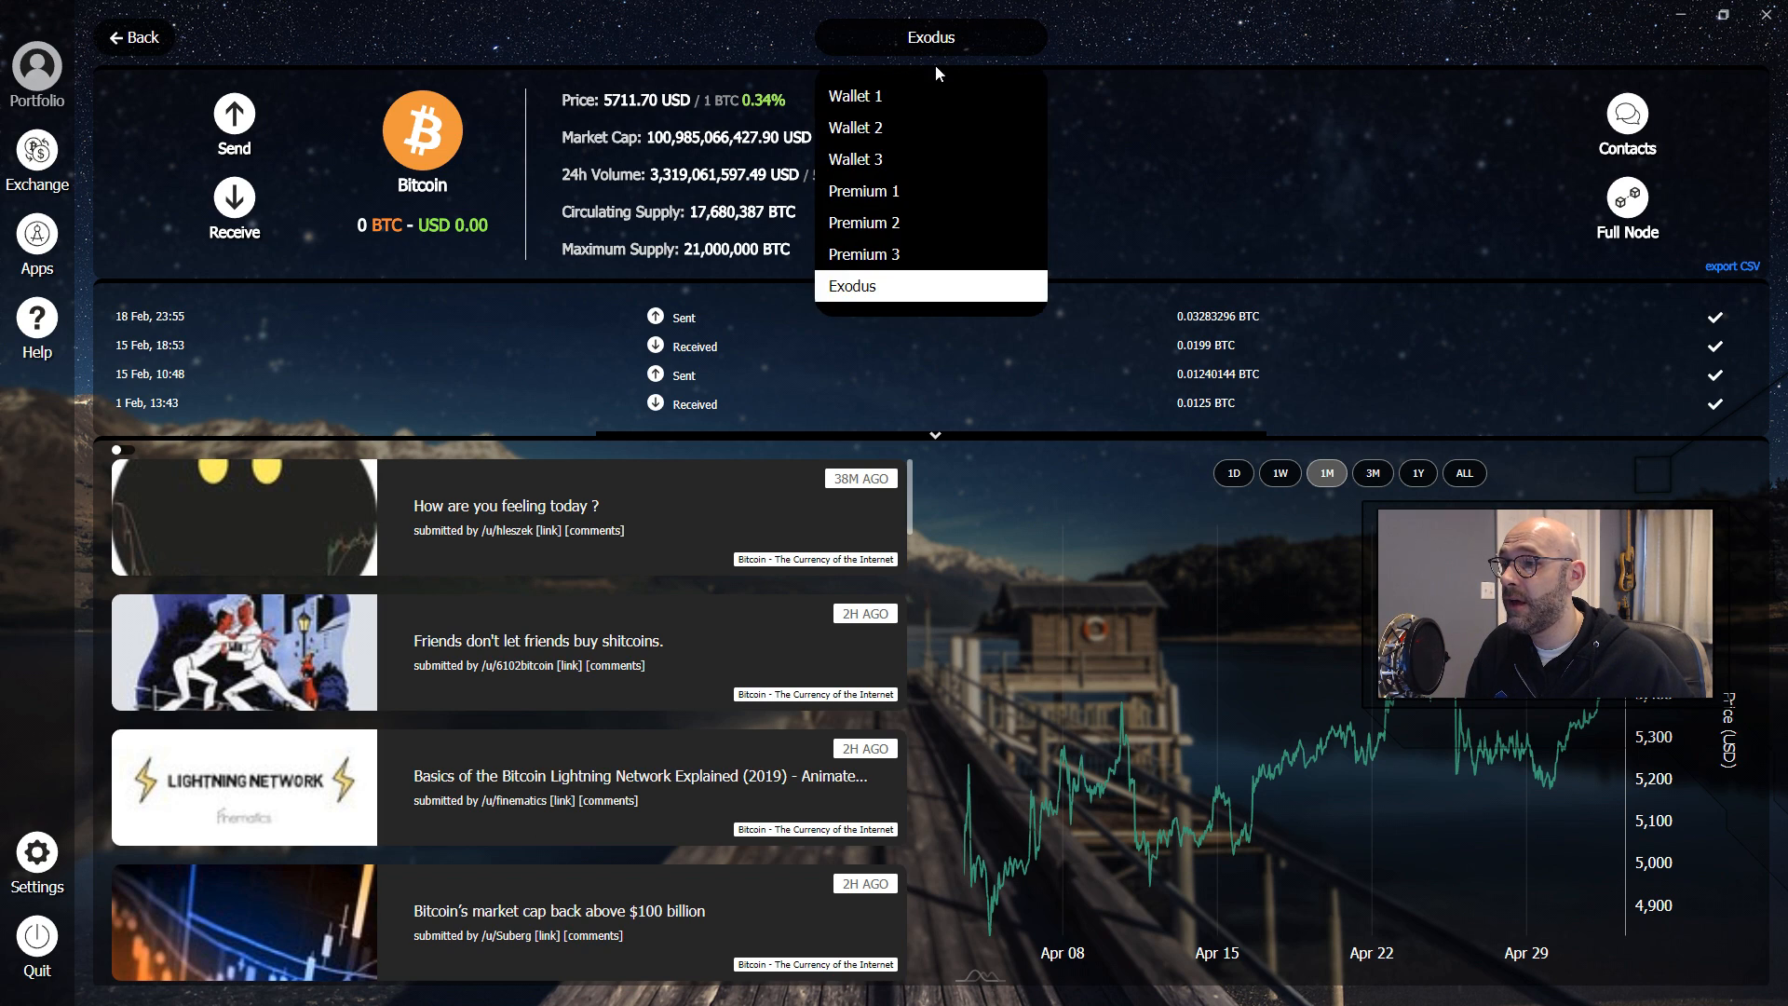